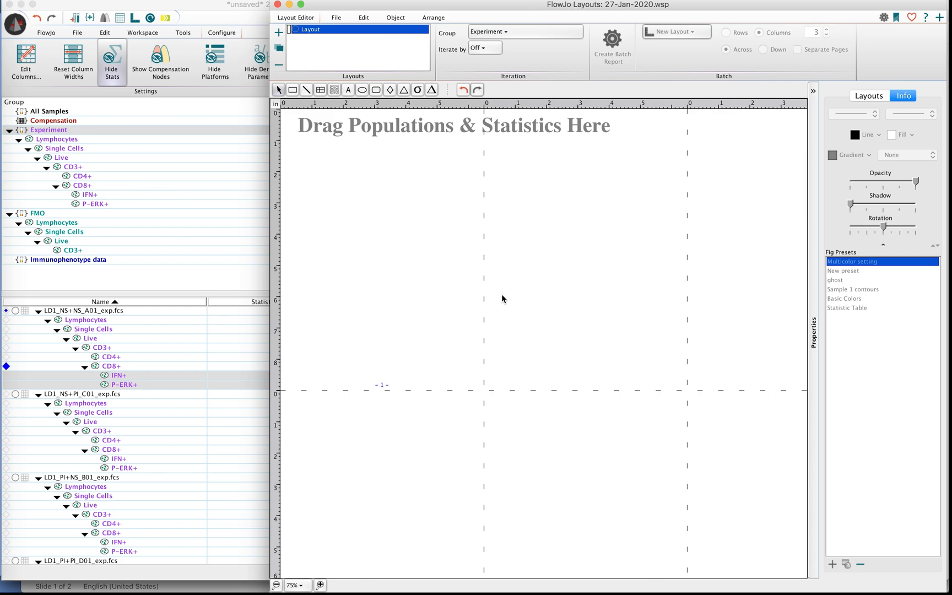
pyautogui.moveTo(162, 329)
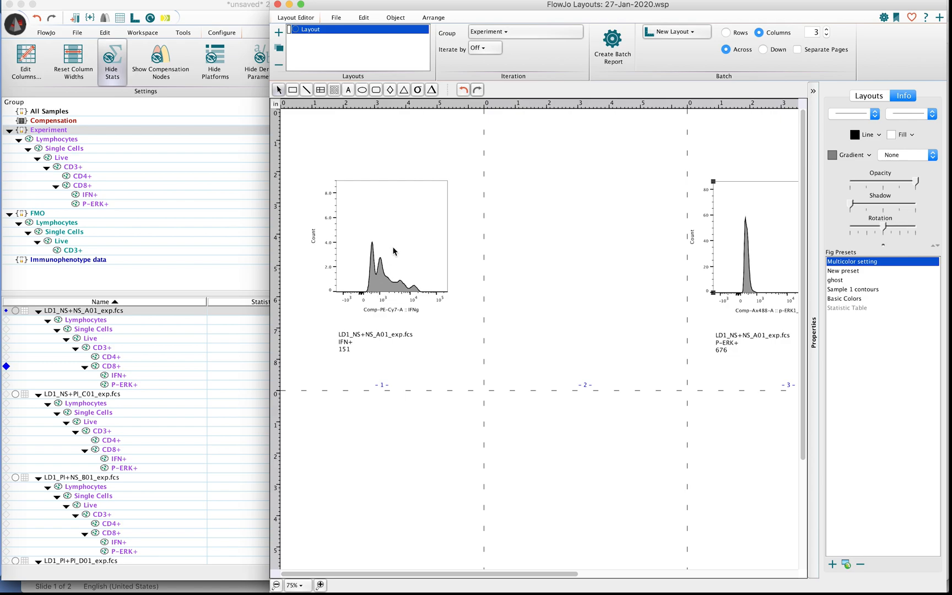
# - Select the IFN+ histogram of sample LD1_NS+NS_A01 on the layout
pyautogui.click(390, 237)
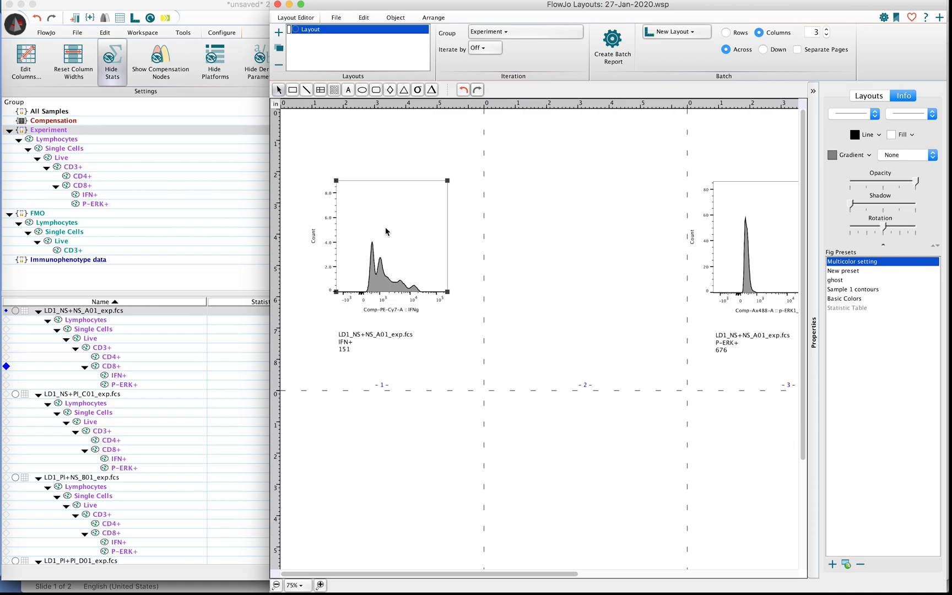
# - Bring up the context menu for the IFN+ histogram
pyautogui.rightClick(386, 231)
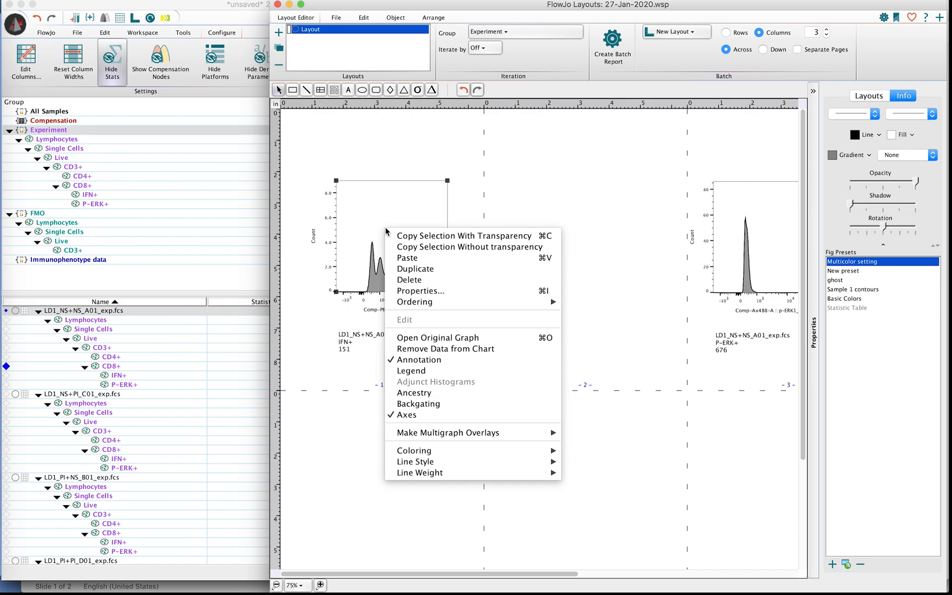
pyautogui.moveTo(407, 334)
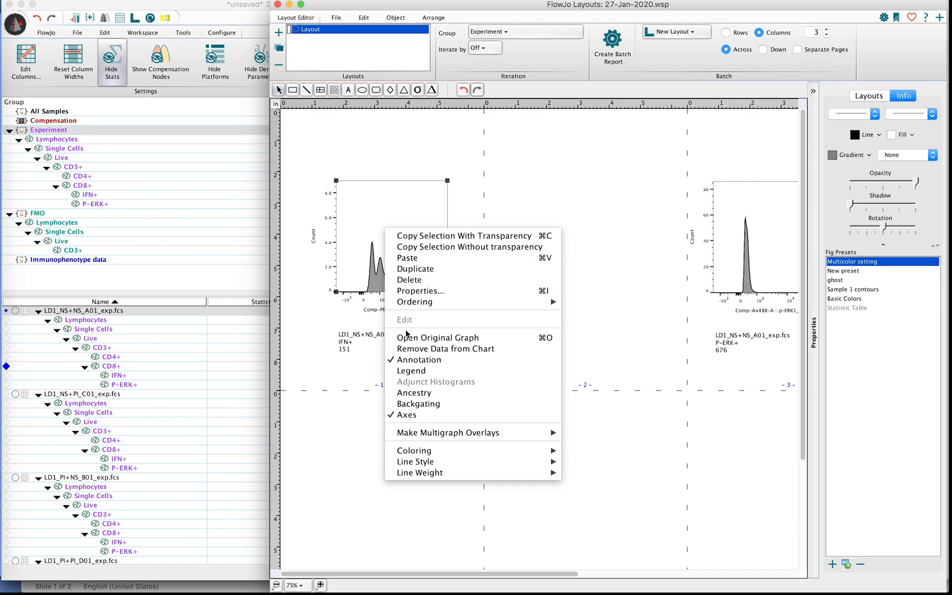
pyautogui.moveTo(414, 393)
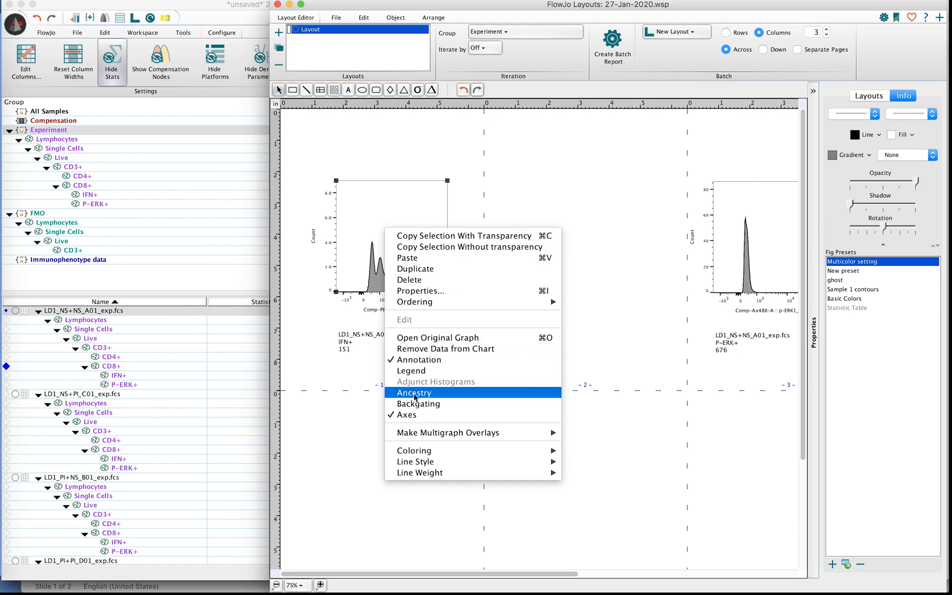
pyautogui.moveTo(415, 393)
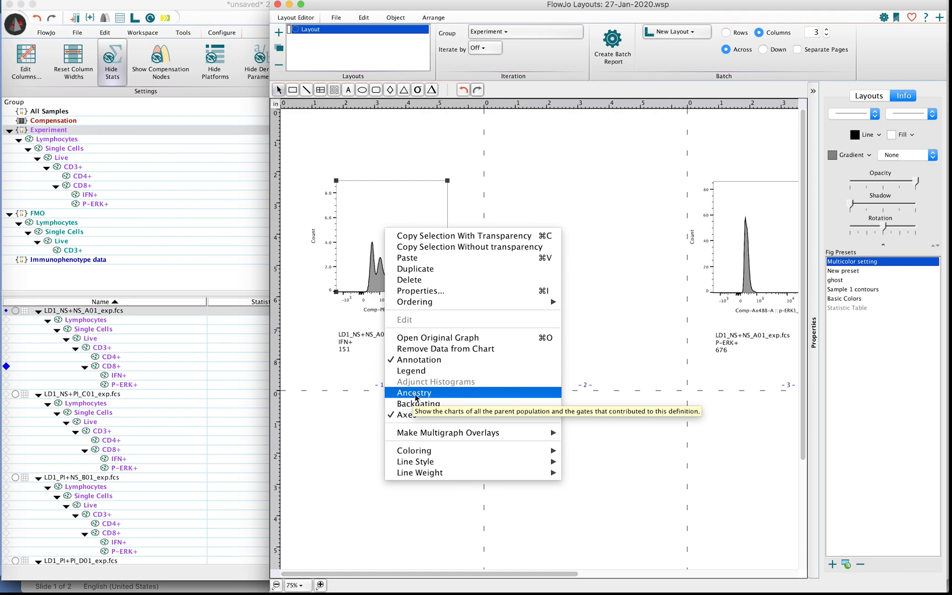
# - Add Ancestry plots for IFN+ and review the Lymphocytes, Single Cells, Live and CD3+ plots
pyautogui.click(414, 393)
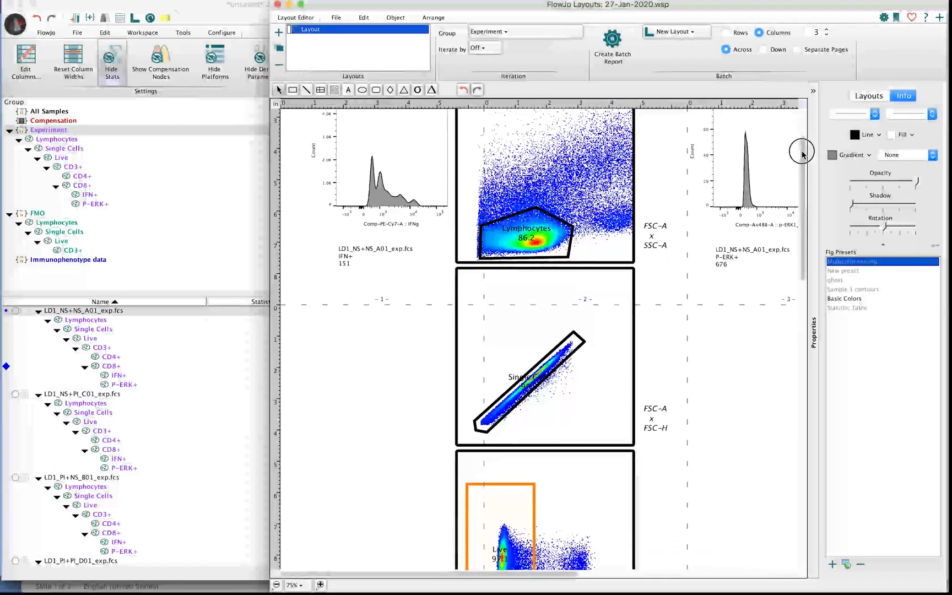
pyautogui.scroll(-3)
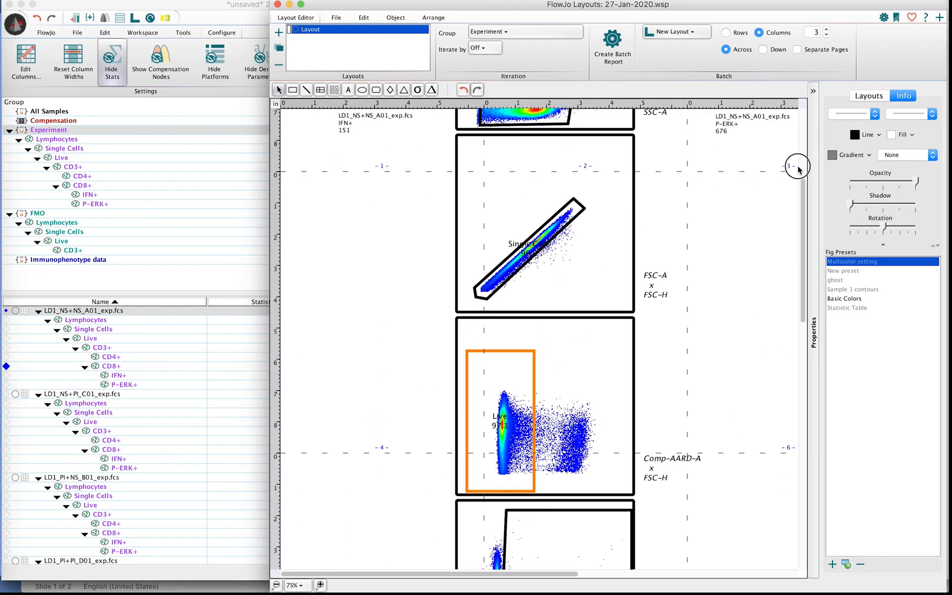
pyautogui.scroll(-3)
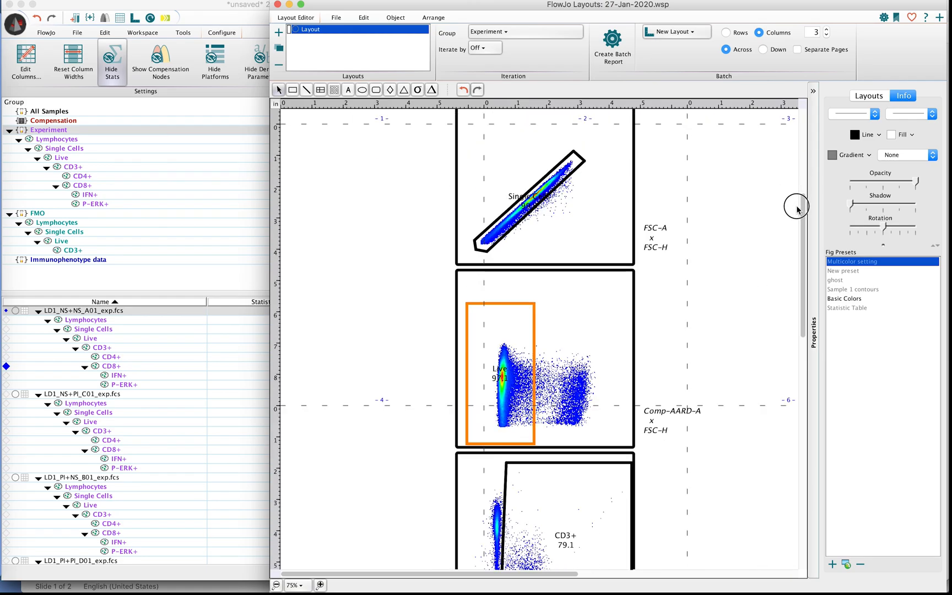
pyautogui.scroll(-3)
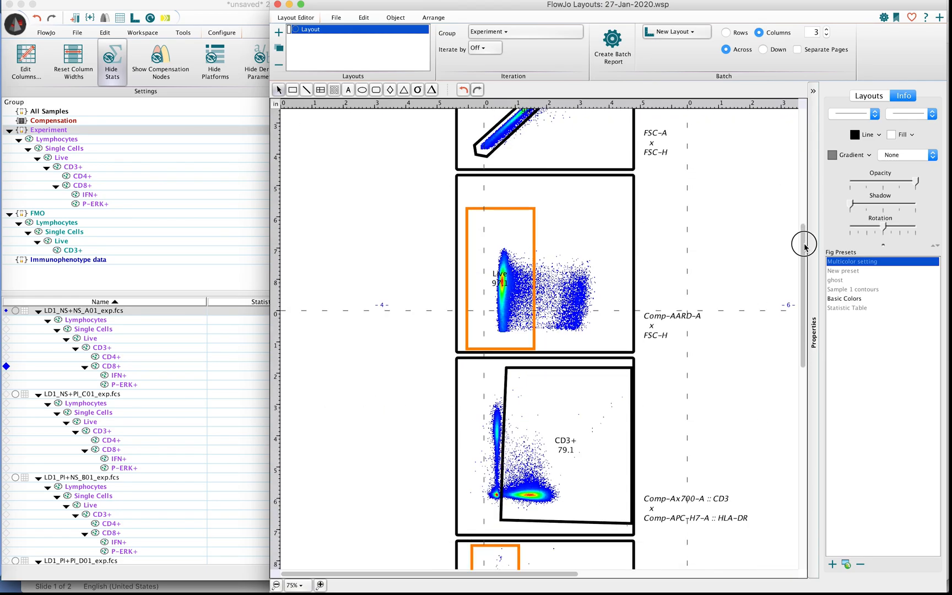
pyautogui.scroll(-3)
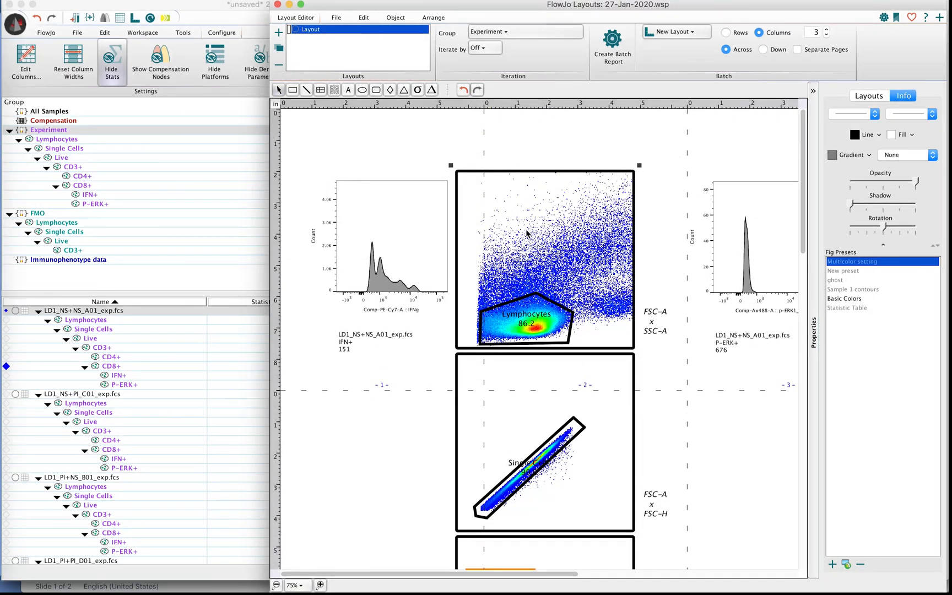
pyautogui.moveTo(545, 237)
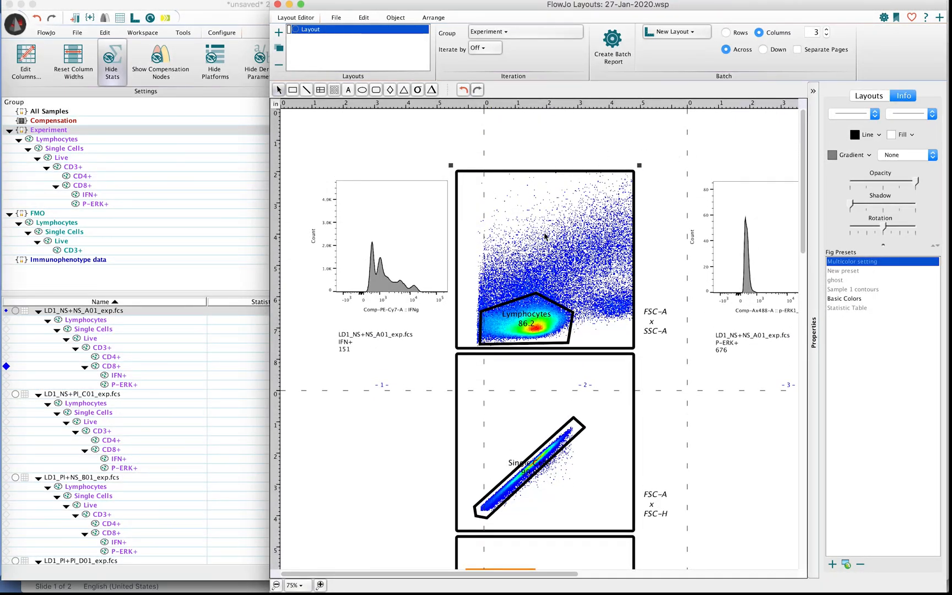
# - Bring up the context menu for the stacked ancestry gate plots
pyautogui.rightClick(545, 236)
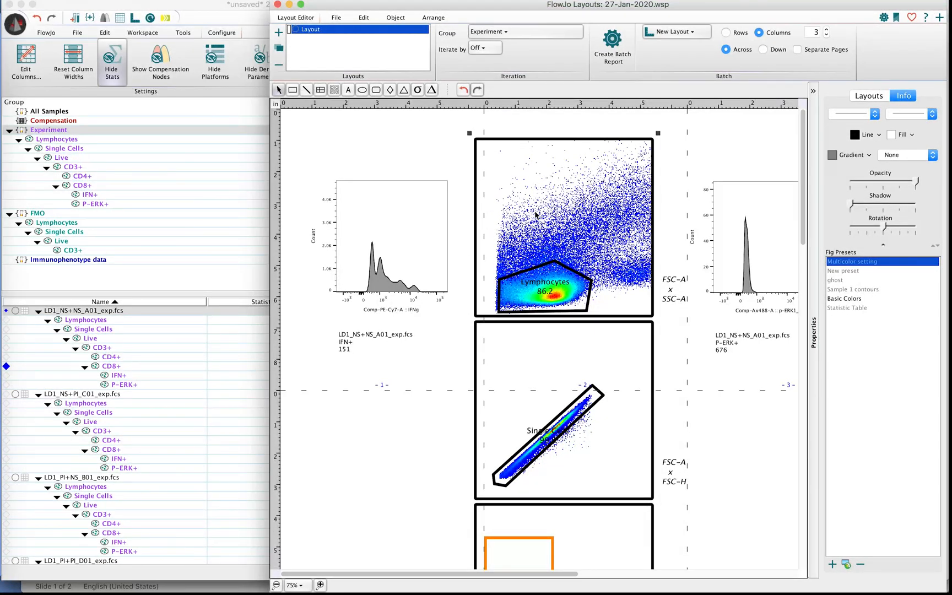
pyautogui.moveTo(528, 204)
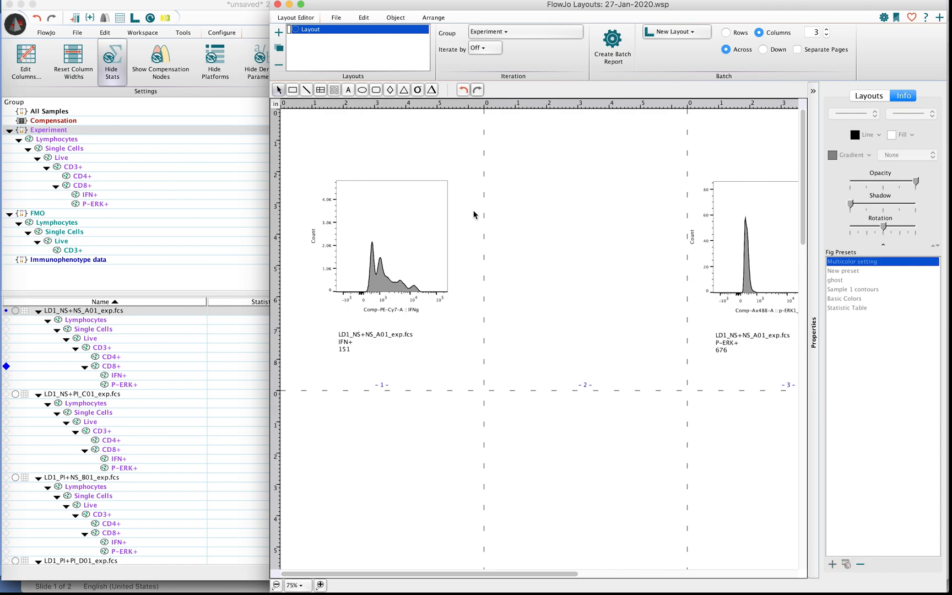
# - Backgate IFN+ events onto each parent gate plot from Lymphocytes to CD8+
pyautogui.click(400, 227)
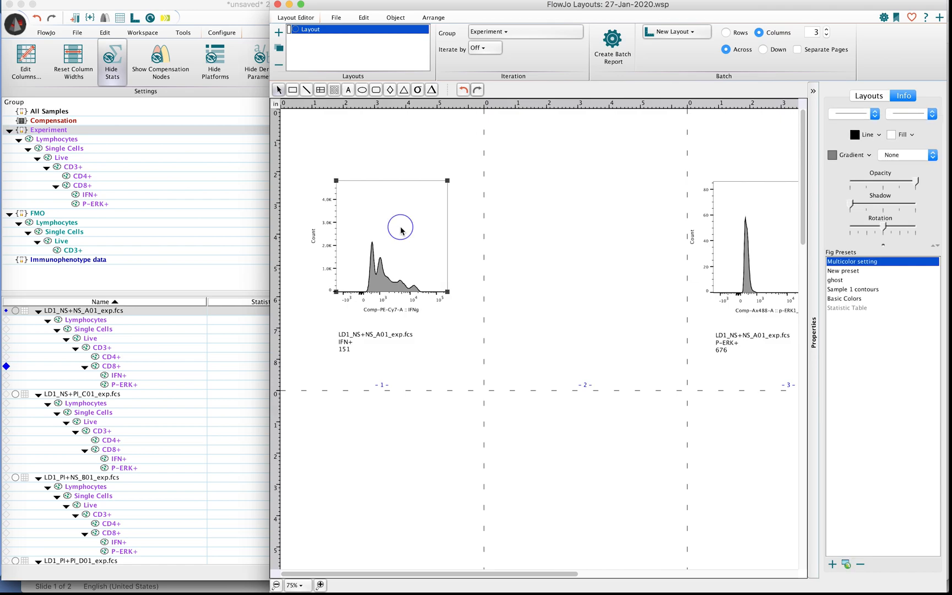
pyautogui.rightClick(401, 230)
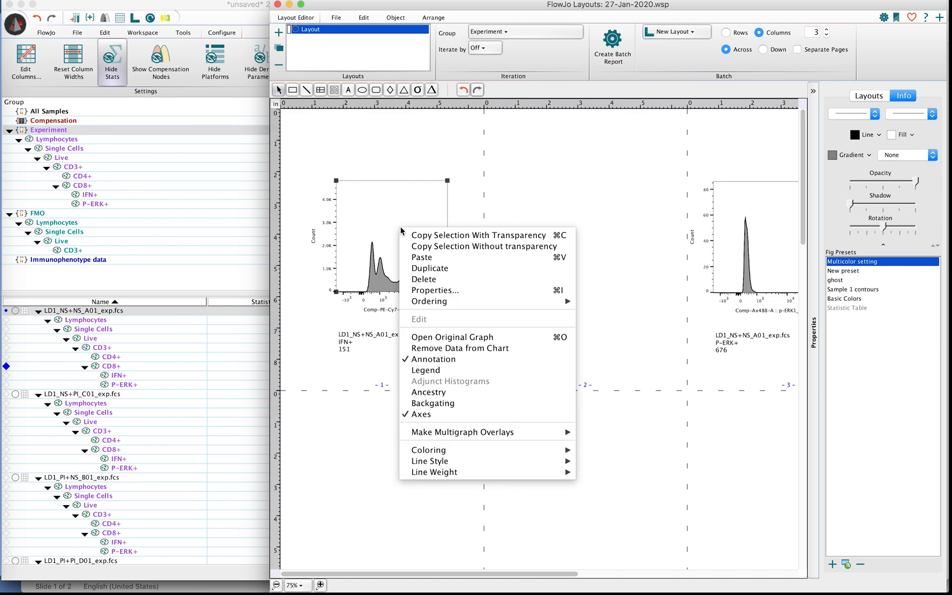
pyautogui.moveTo(433, 403)
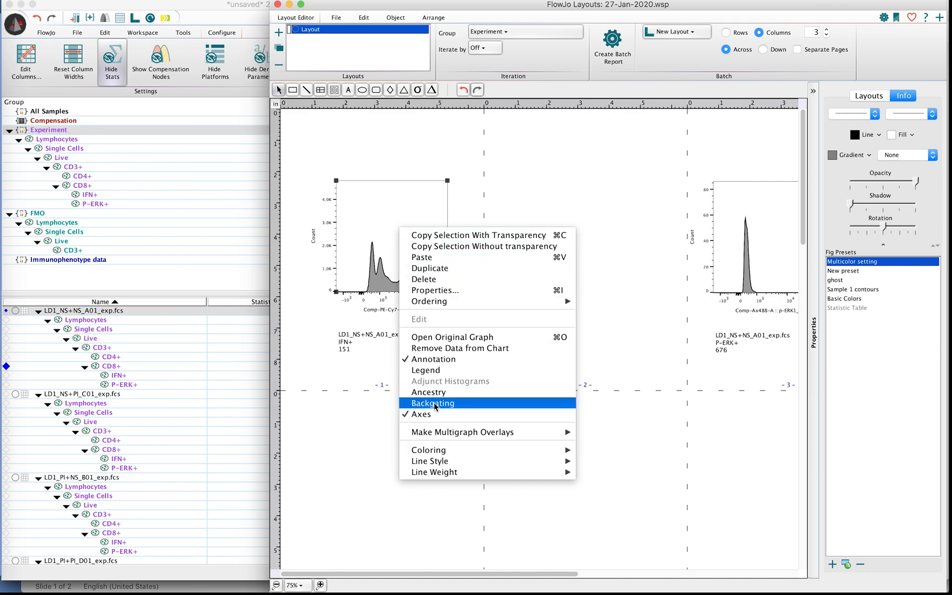
pyautogui.click(432, 402)
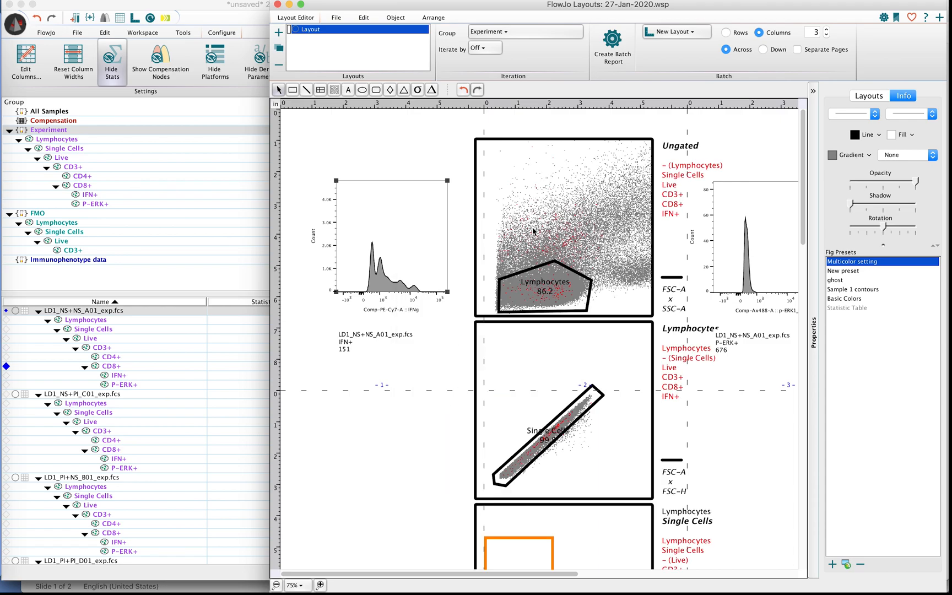
pyautogui.moveTo(547, 239)
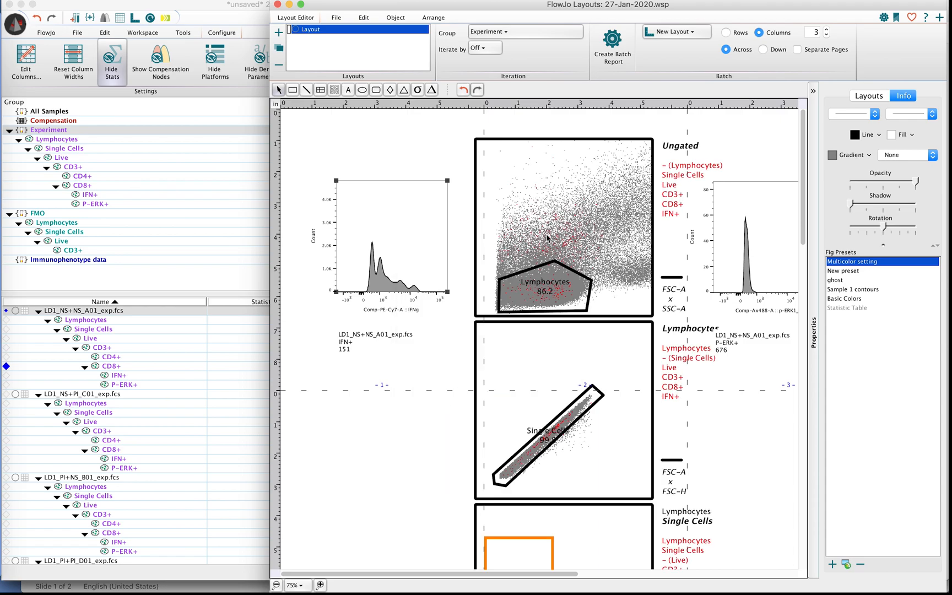
pyautogui.moveTo(804, 148)
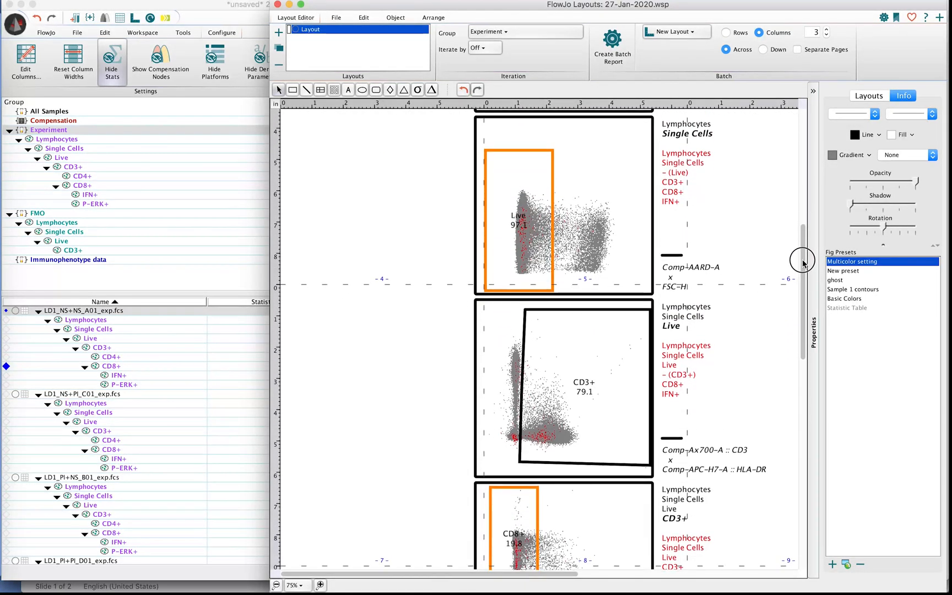
pyautogui.scroll(-3)
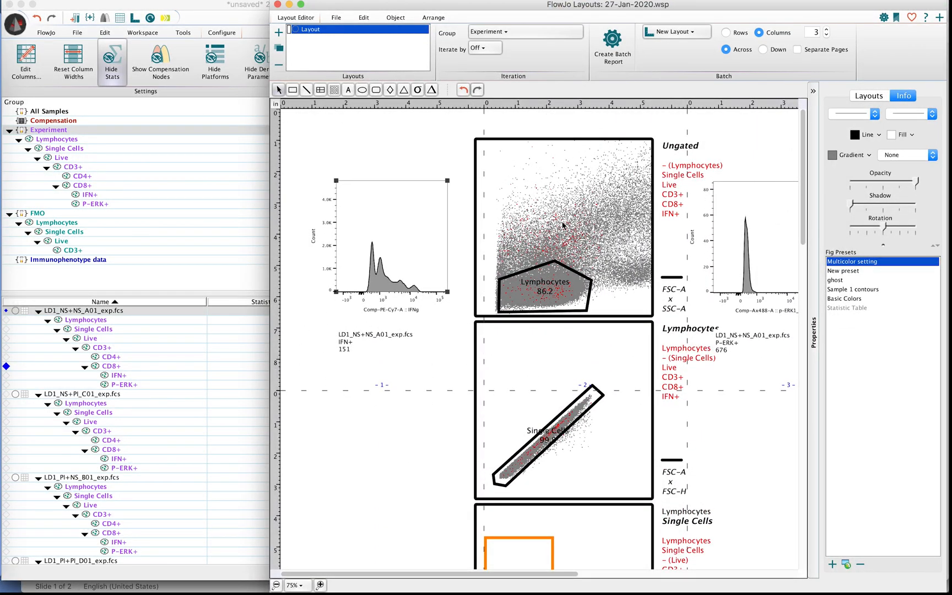
pyautogui.moveTo(566, 247)
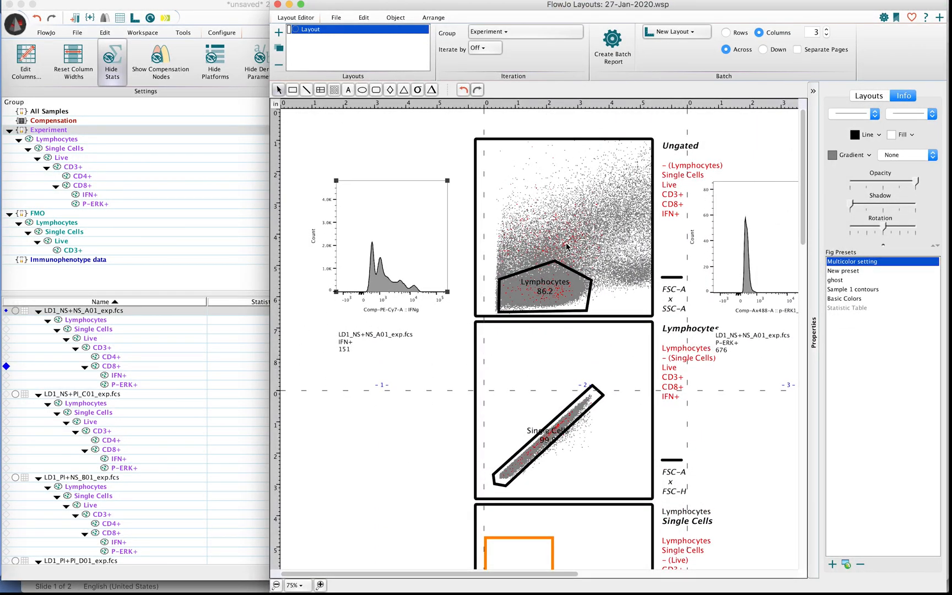
# - Turn on Show Large Dots for the backgating plots
pyautogui.rightClick(567, 247)
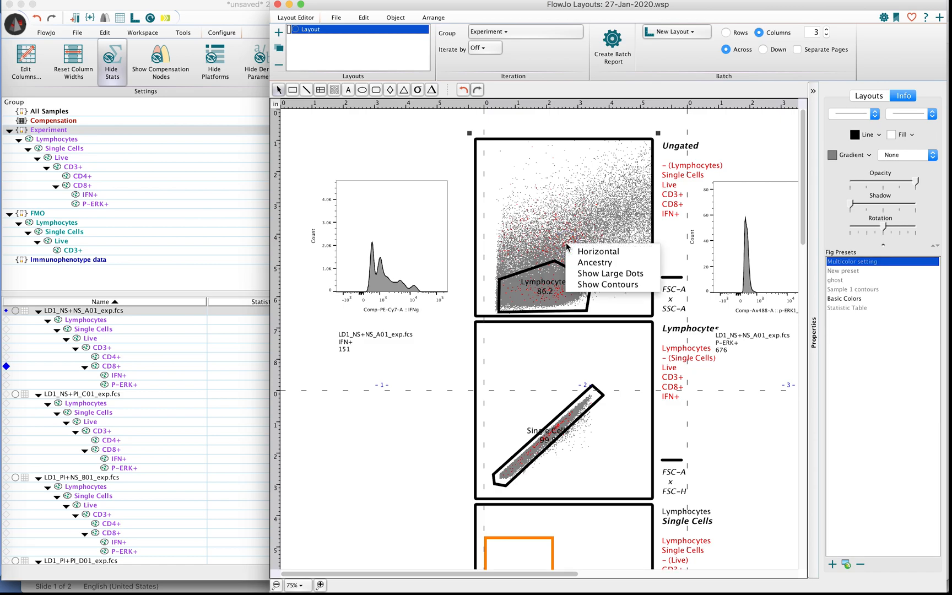
pyautogui.moveTo(595, 262)
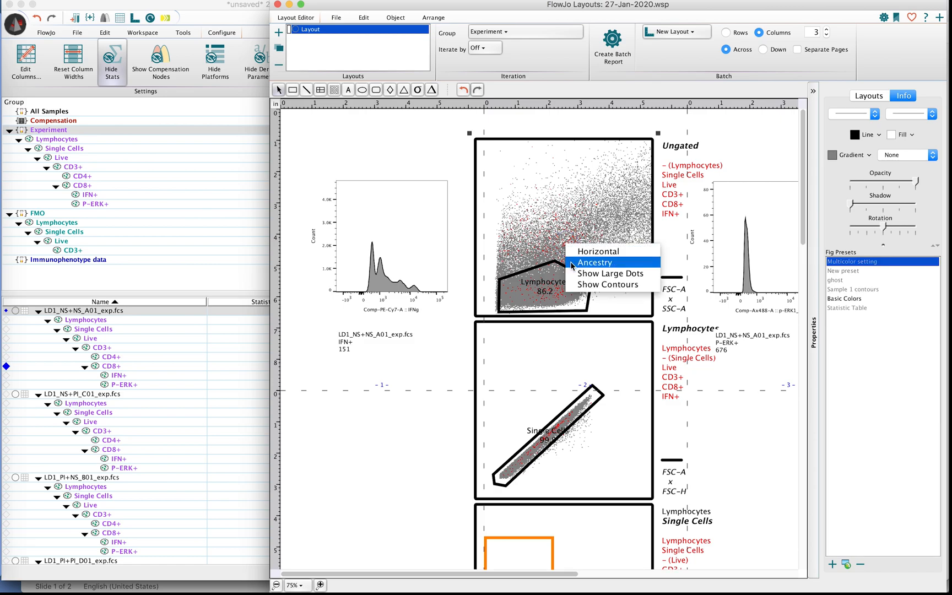
pyautogui.moveTo(610, 273)
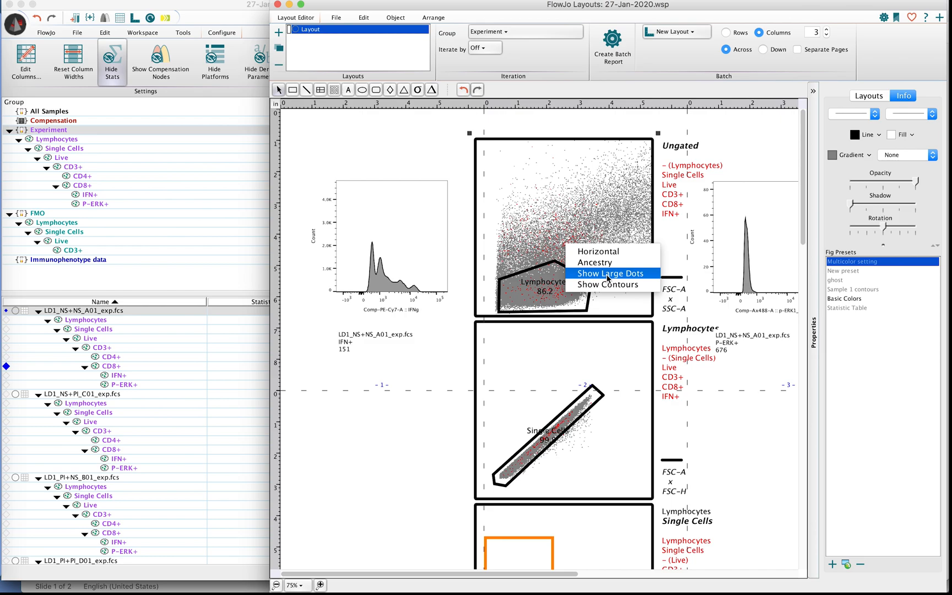
pyautogui.moveTo(595, 262)
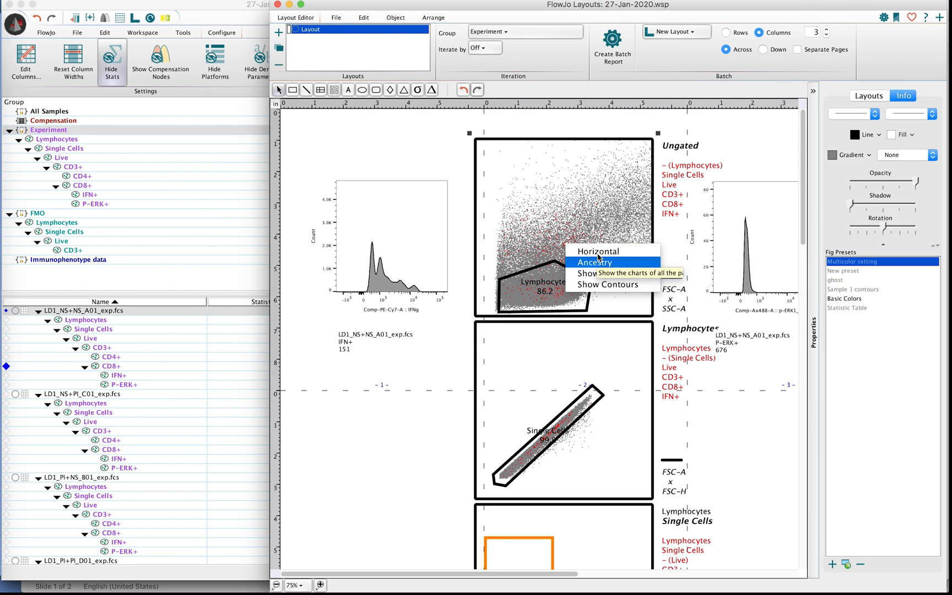
pyautogui.moveTo(586, 273)
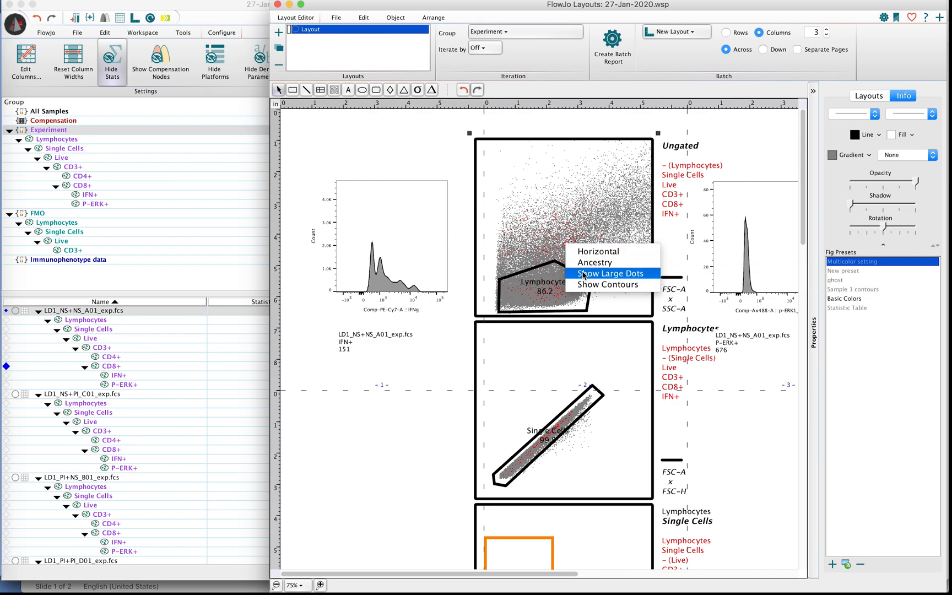
pyautogui.moveTo(594, 261)
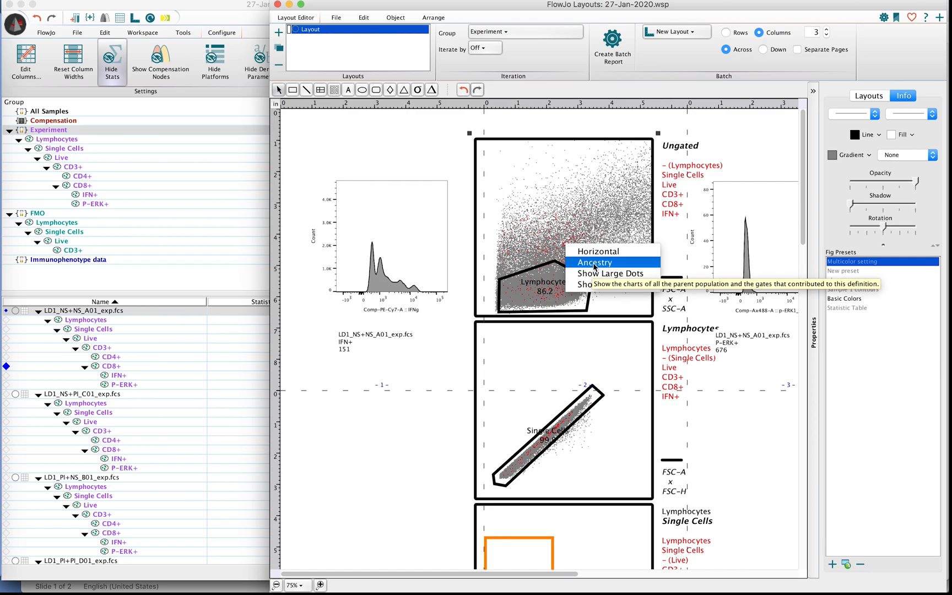
pyautogui.moveTo(603, 273)
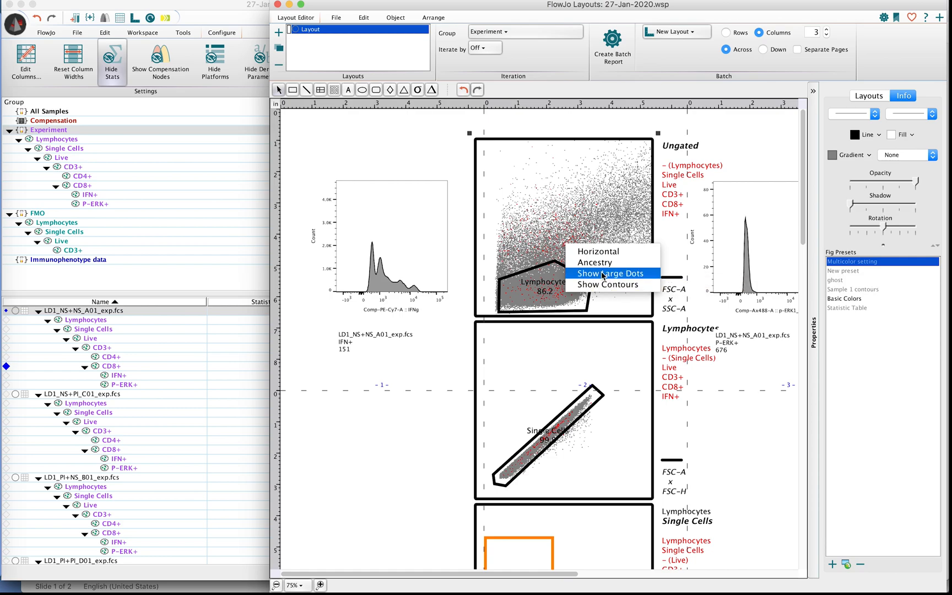
pyautogui.click(610, 273)
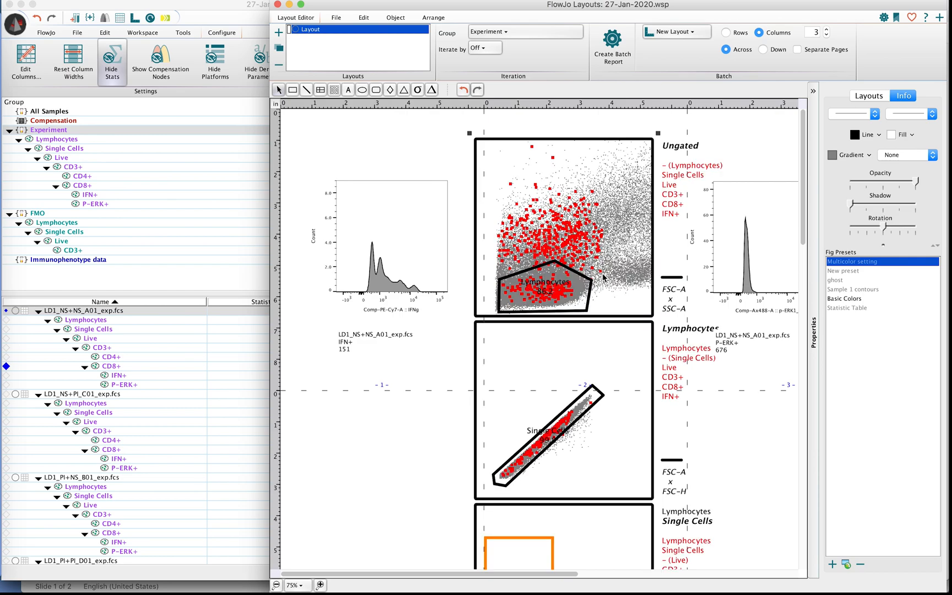
pyautogui.moveTo(560, 236)
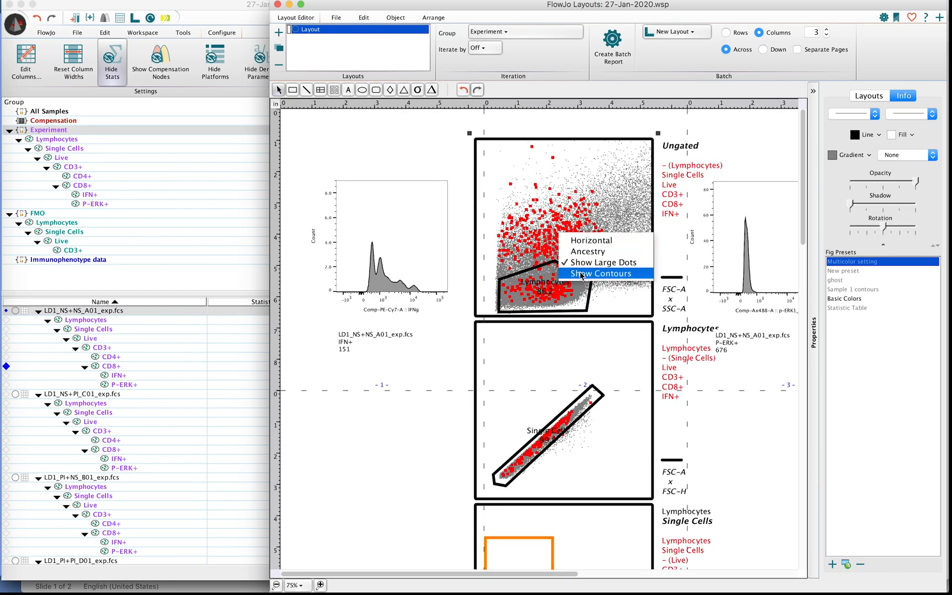
# - Enable Show Contours so IFN+ events render as red contour lines
pyautogui.click(600, 273)
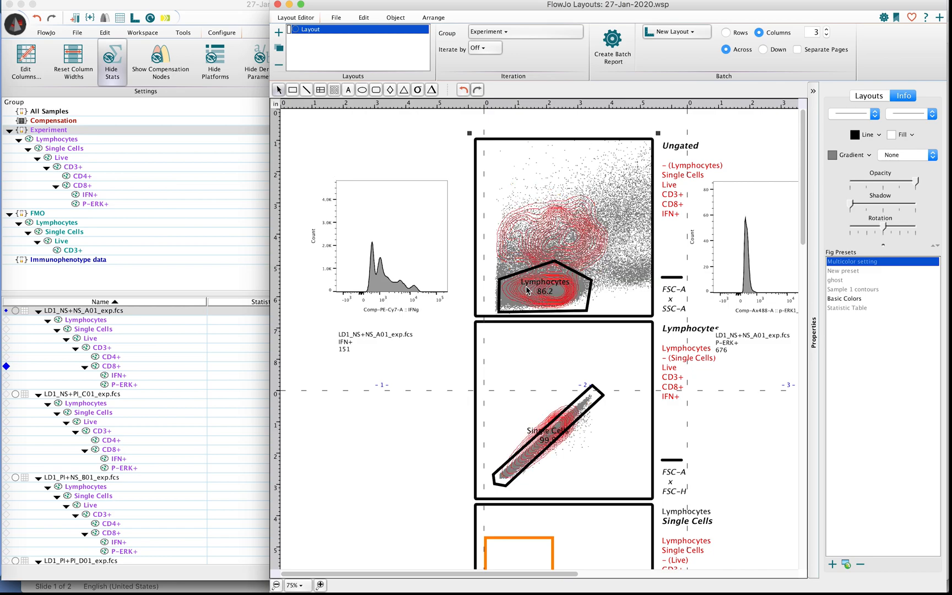
pyautogui.moveTo(536, 278)
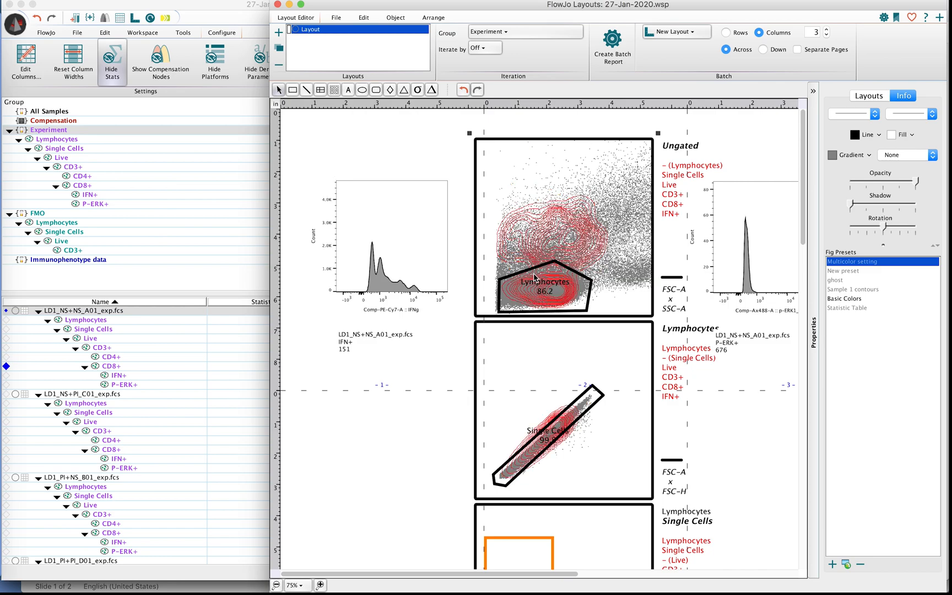
pyautogui.moveTo(579, 243)
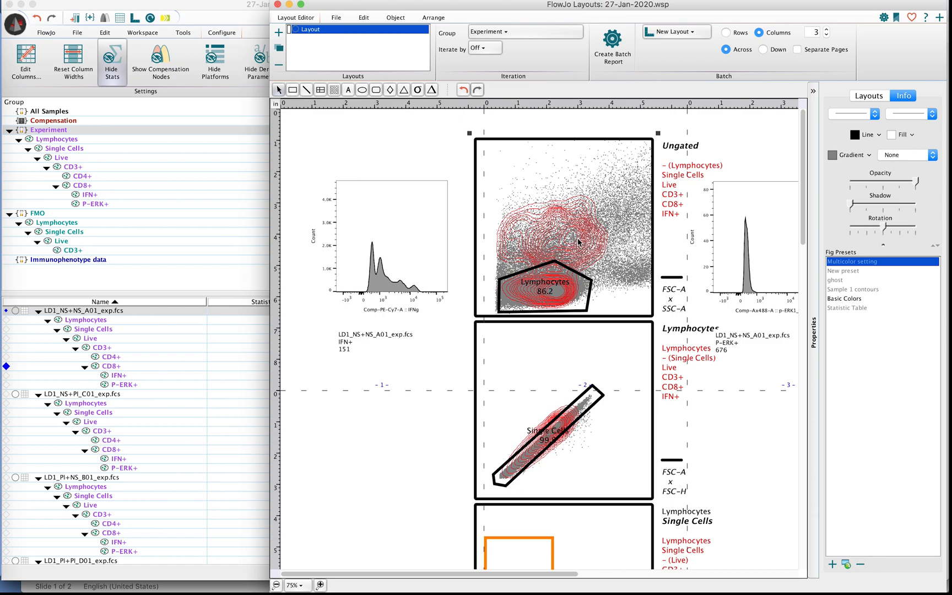
pyautogui.rightClick(580, 243)
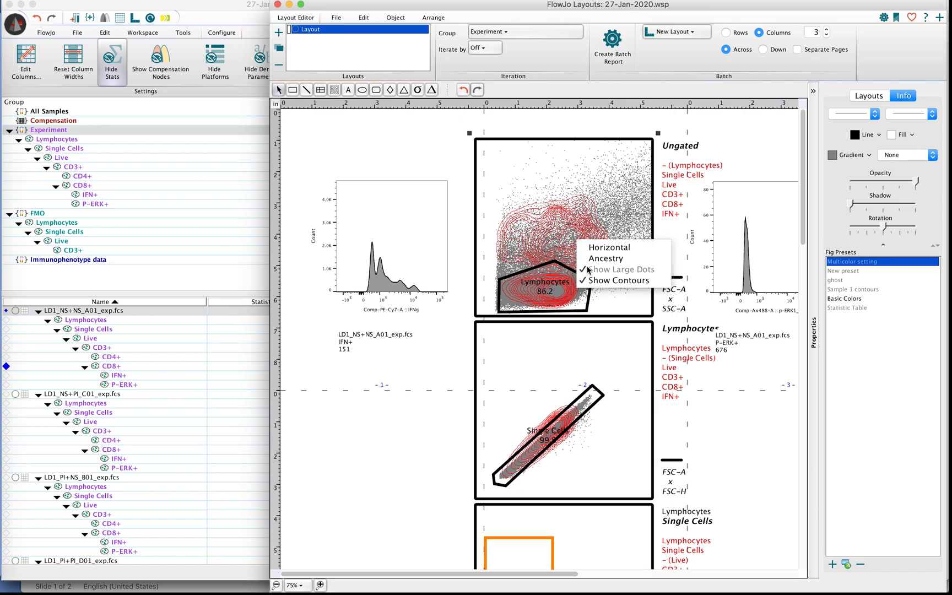
pyautogui.moveTo(603, 281)
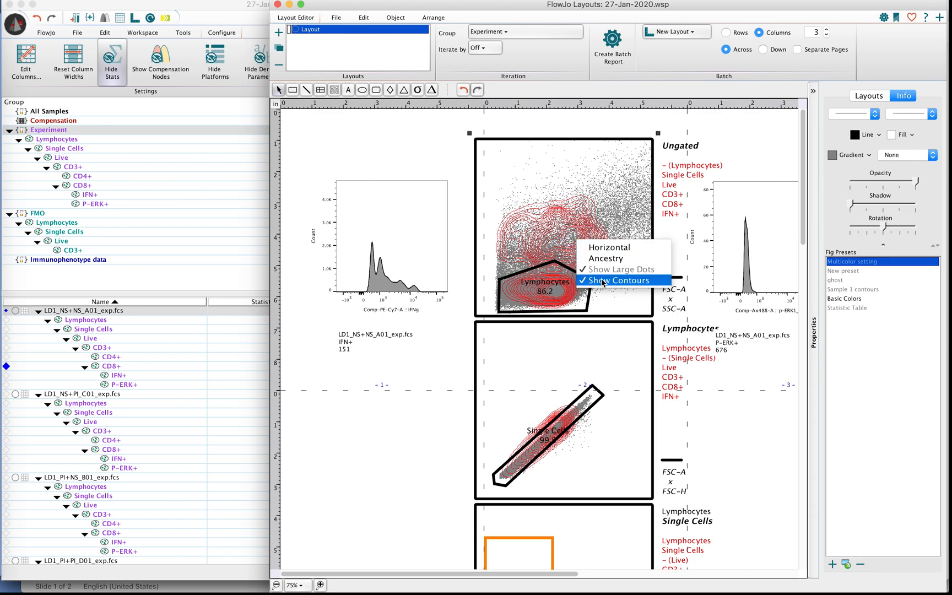
# - Uncheck Show Contours to restore the large red IFN+ dots
pyautogui.click(620, 280)
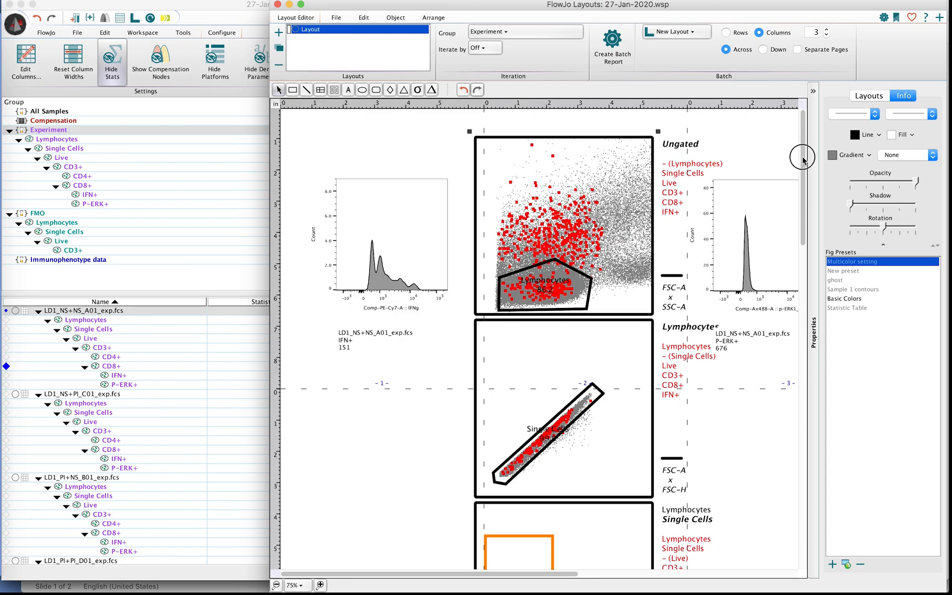
# - Scroll down to the CD3+ and CD8+ plots and the IFN+ histogram overlay
pyautogui.scroll(-3)
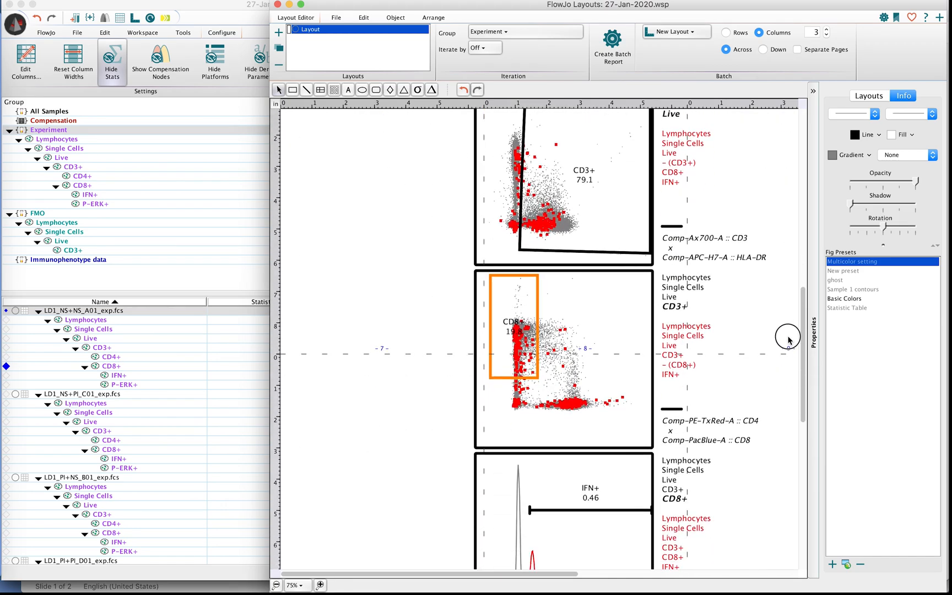
pyautogui.scroll(-3)
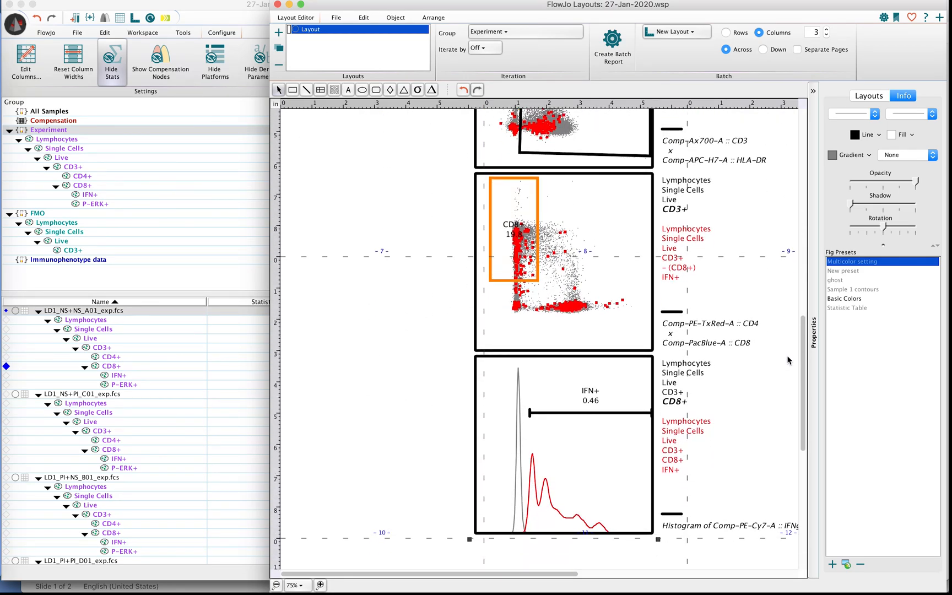
pyautogui.moveTo(501, 473)
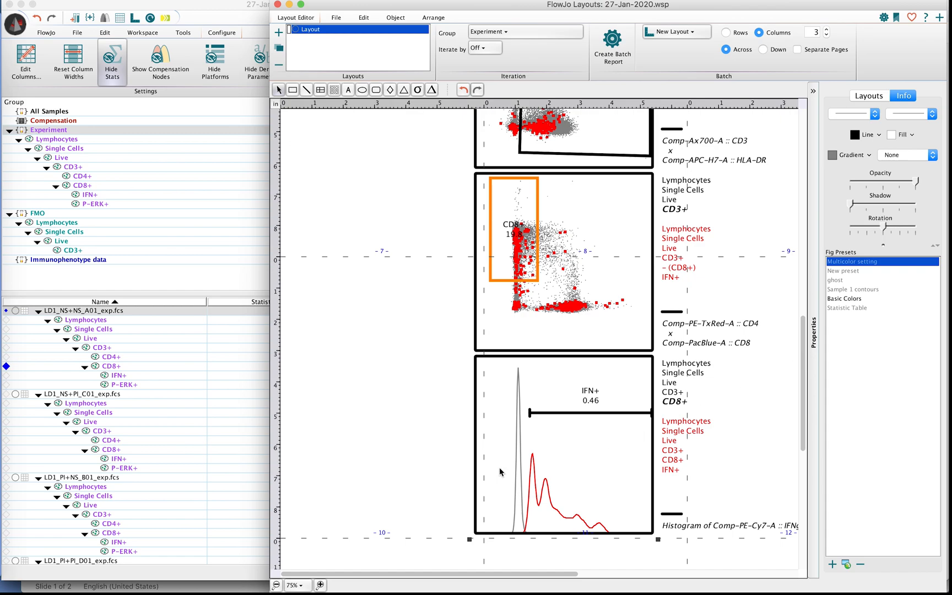
pyautogui.moveTo(593, 431)
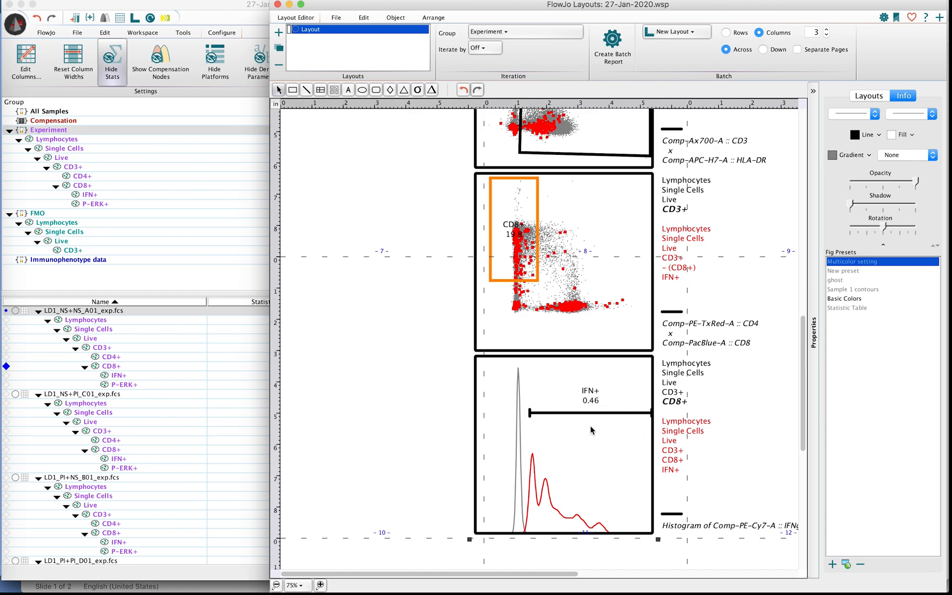
pyautogui.moveTo(633, 417)
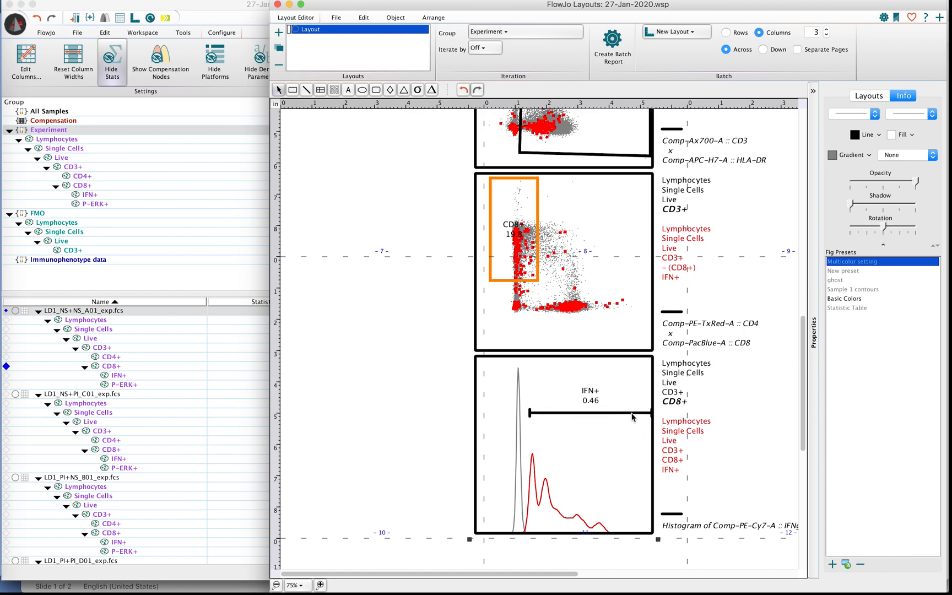
pyautogui.moveTo(566, 295)
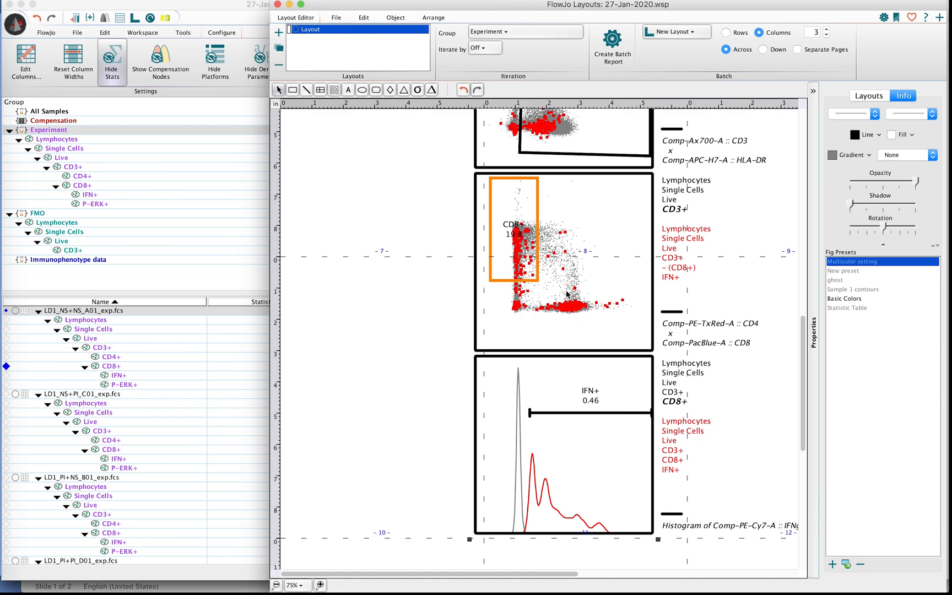
pyautogui.moveTo(816, 382)
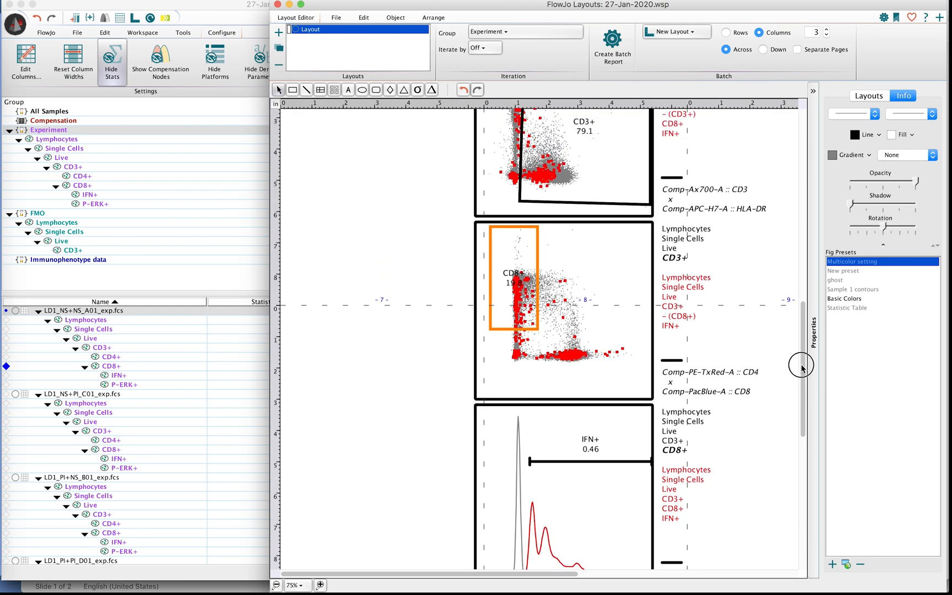
pyautogui.scroll(-3)
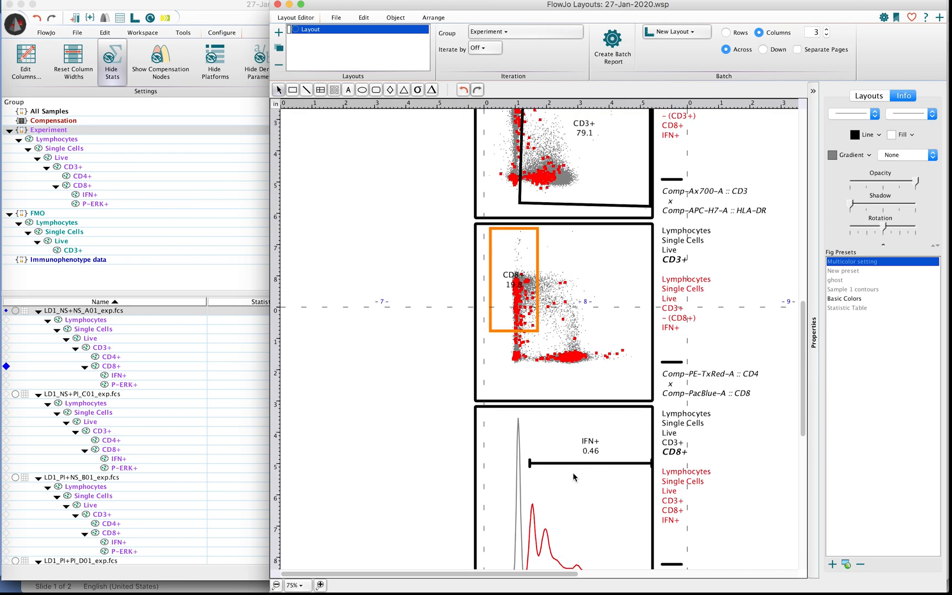
pyautogui.moveTo(593, 457)
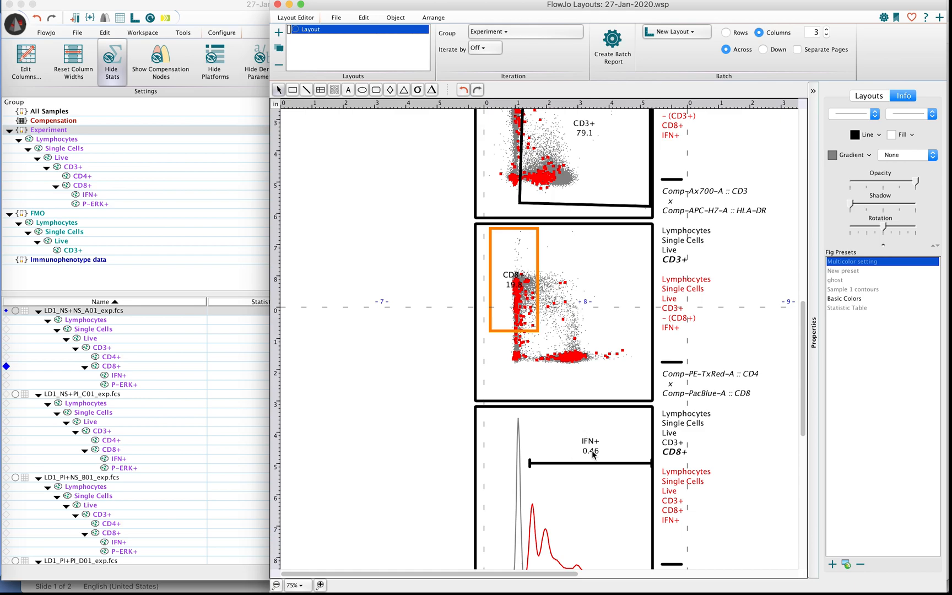
pyautogui.moveTo(648, 492)
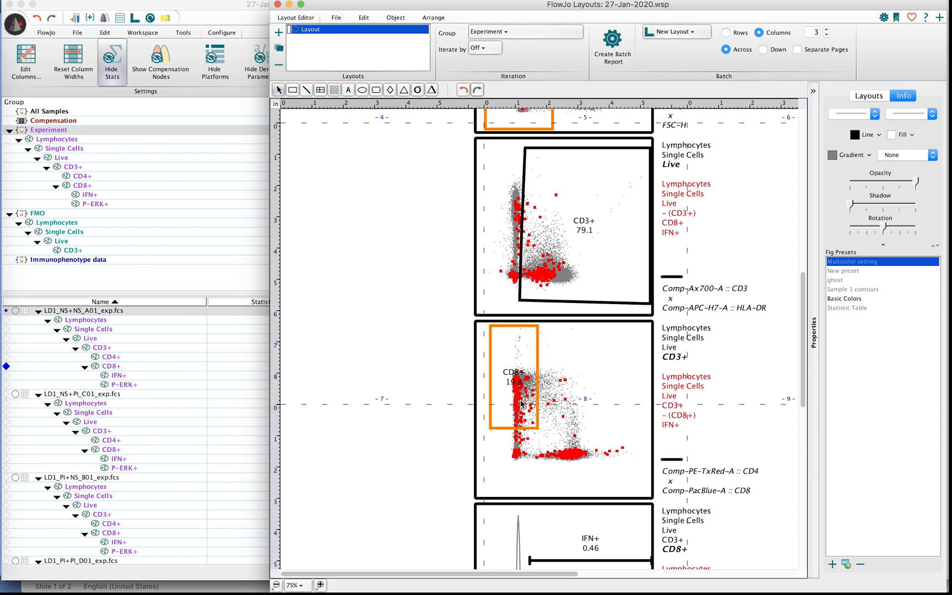
pyautogui.moveTo(616, 568)
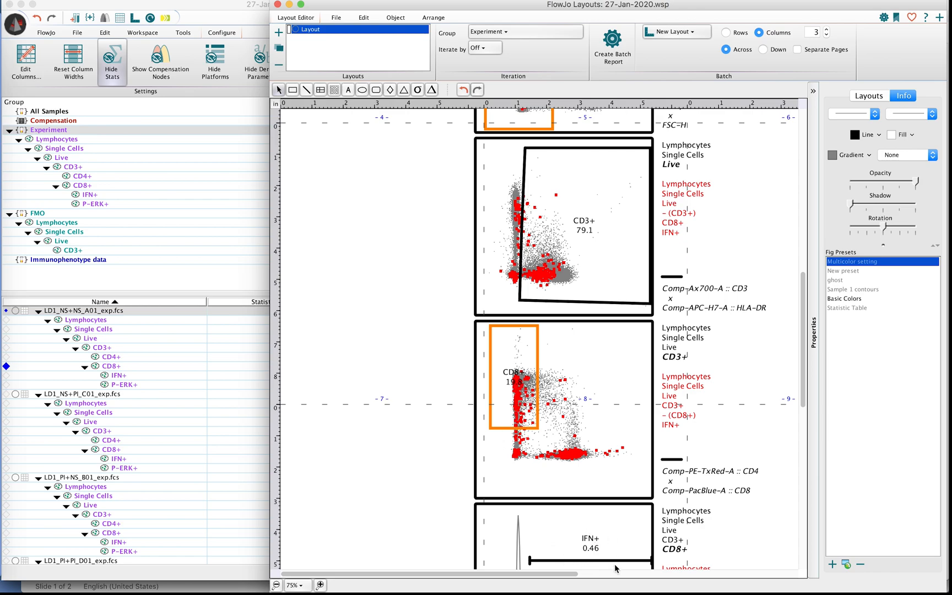
pyautogui.moveTo(583, 529)
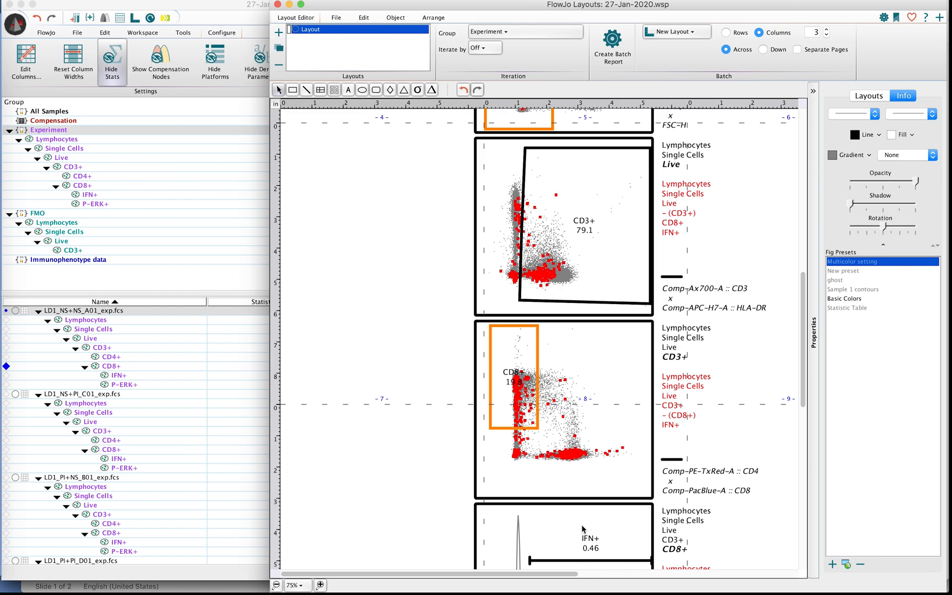
pyautogui.moveTo(540, 470)
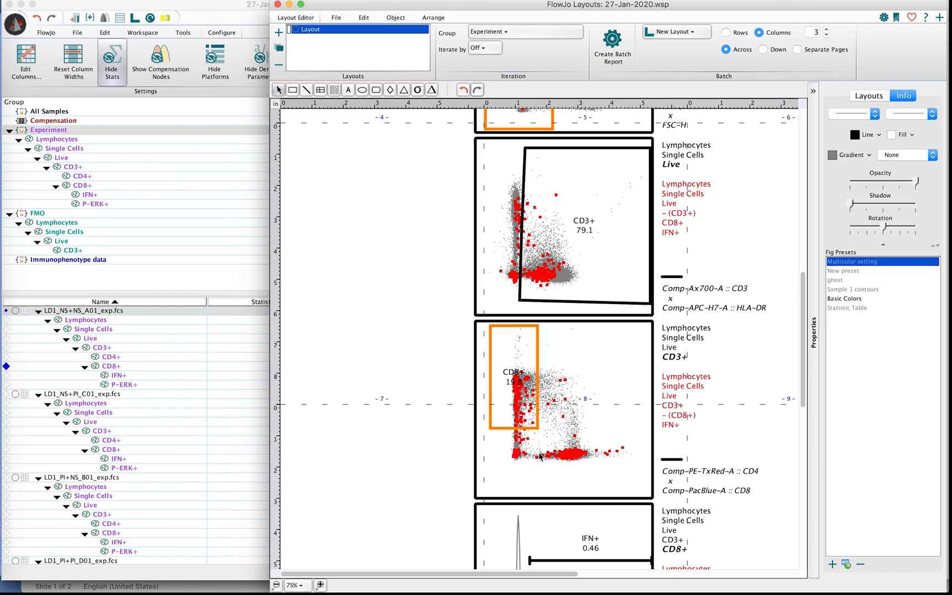
pyautogui.moveTo(516, 437)
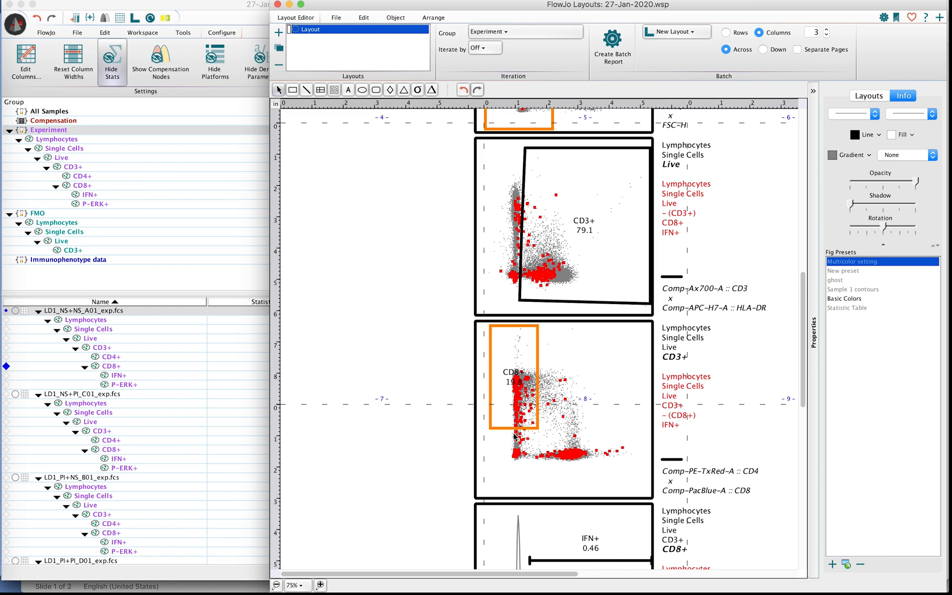
pyautogui.moveTo(515, 448)
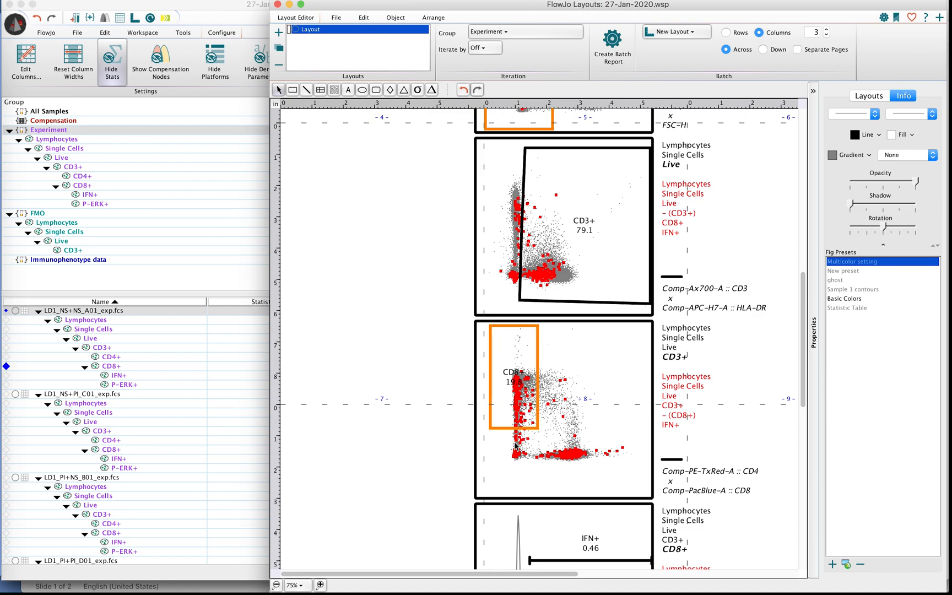
pyautogui.moveTo(771, 362)
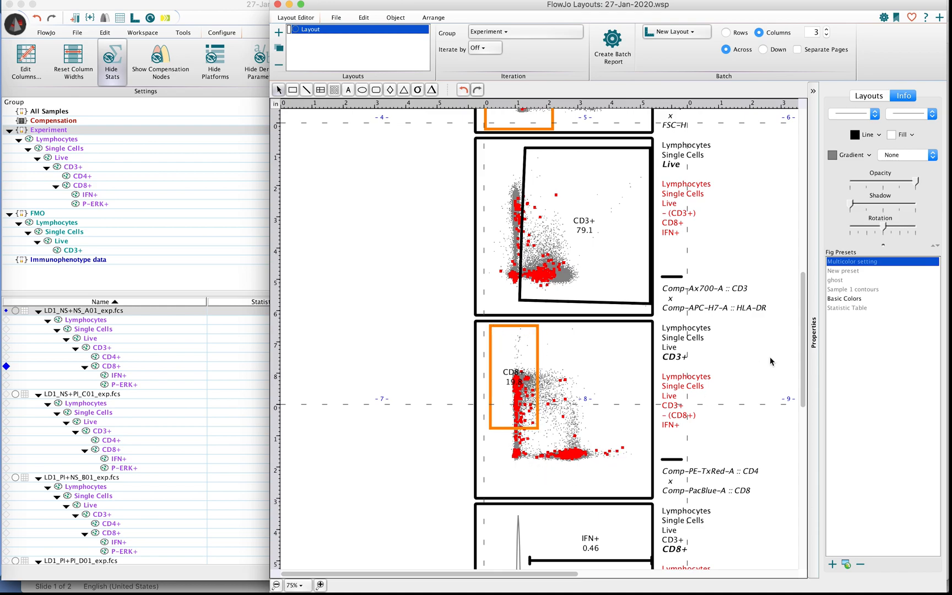
pyautogui.scroll(-3)
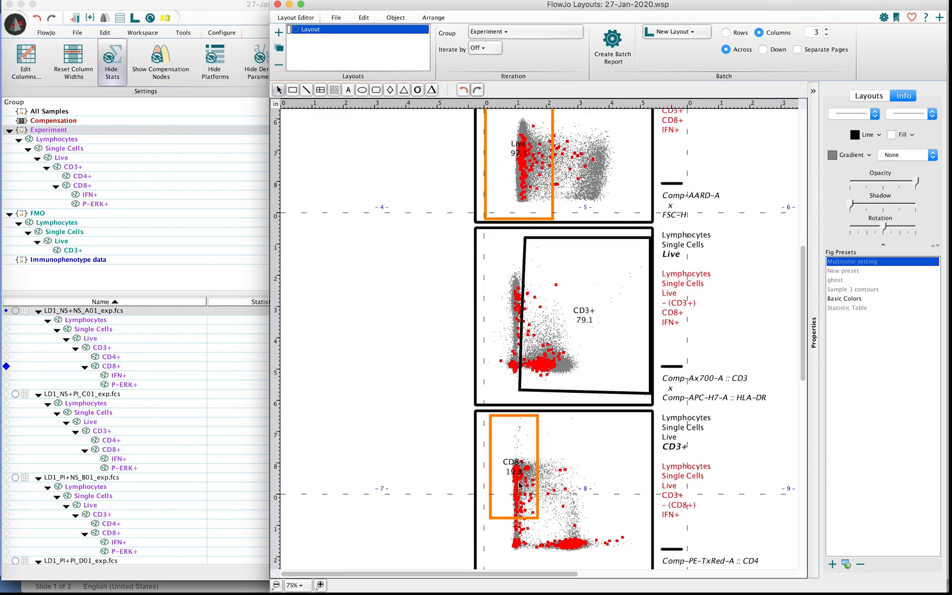
pyautogui.moveTo(764, 451)
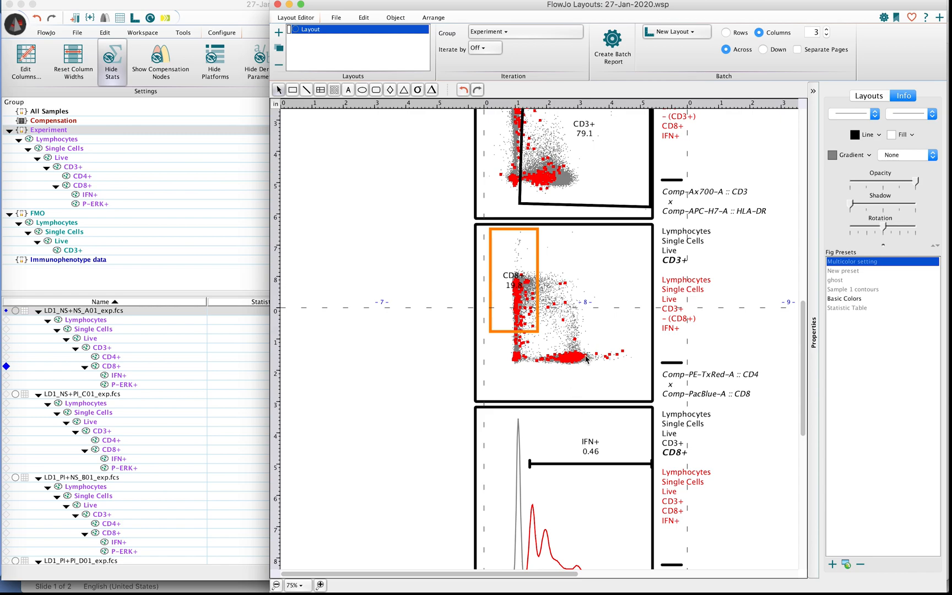
pyautogui.moveTo(802, 362)
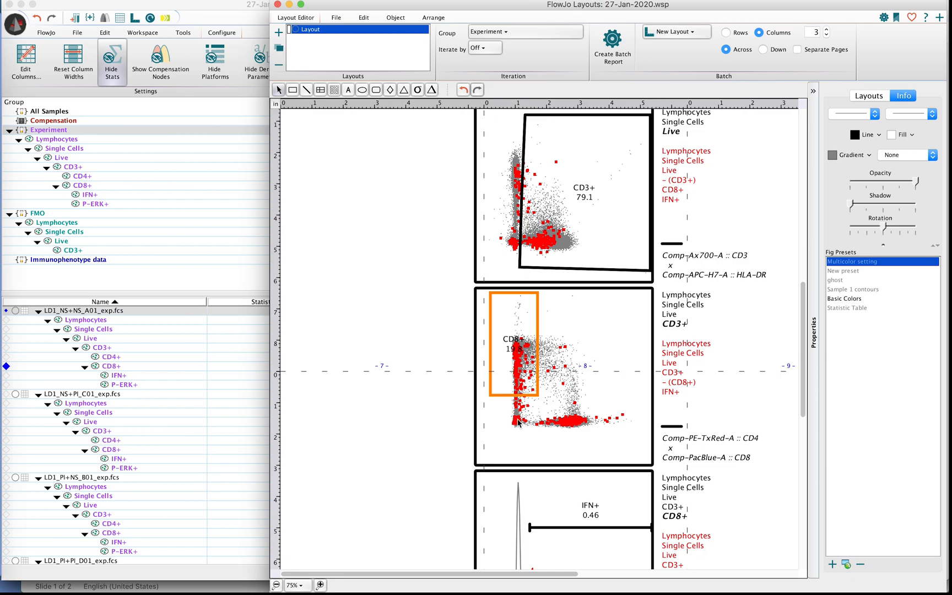
pyautogui.moveTo(806, 363)
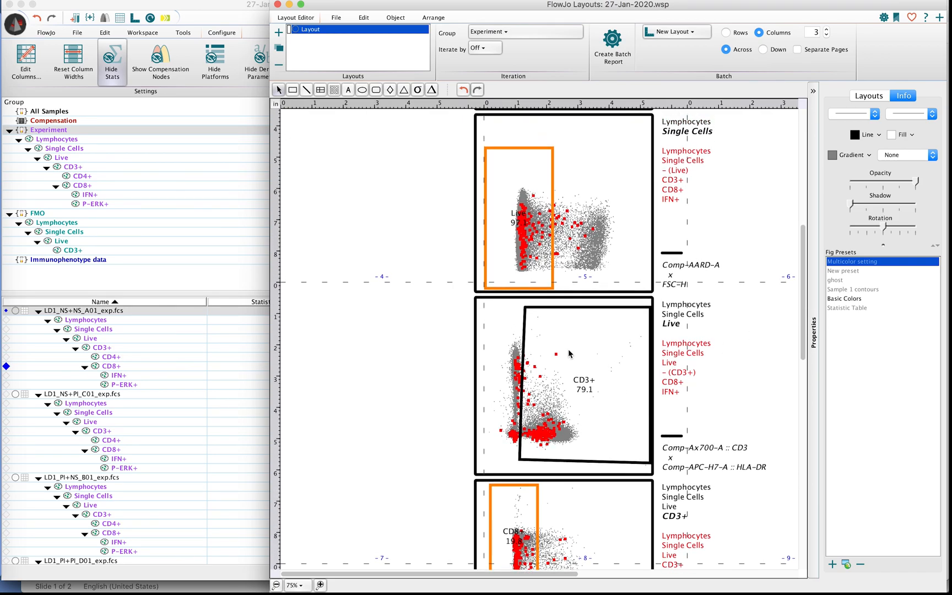
pyautogui.moveTo(542, 433)
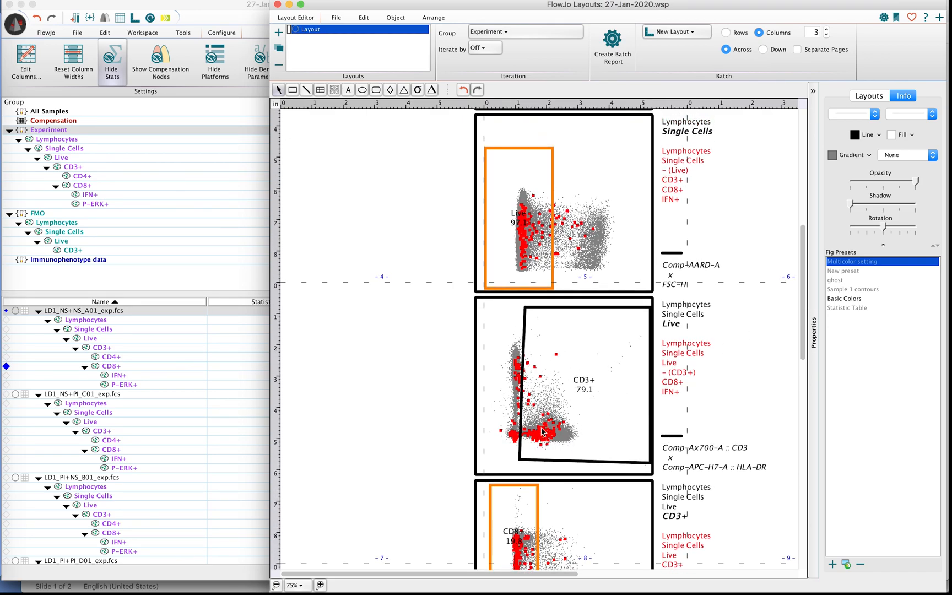
pyautogui.moveTo(535, 361)
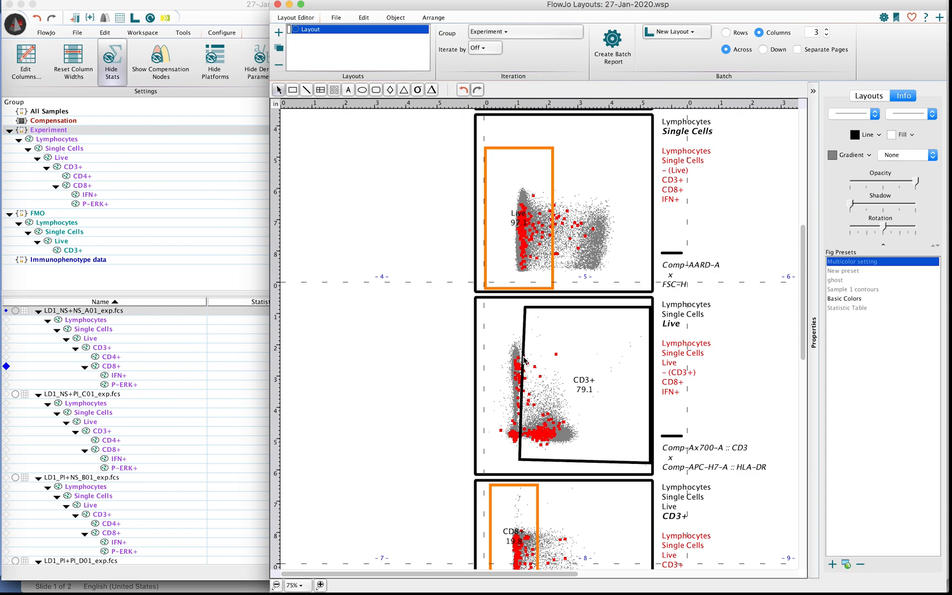
pyautogui.moveTo(512, 439)
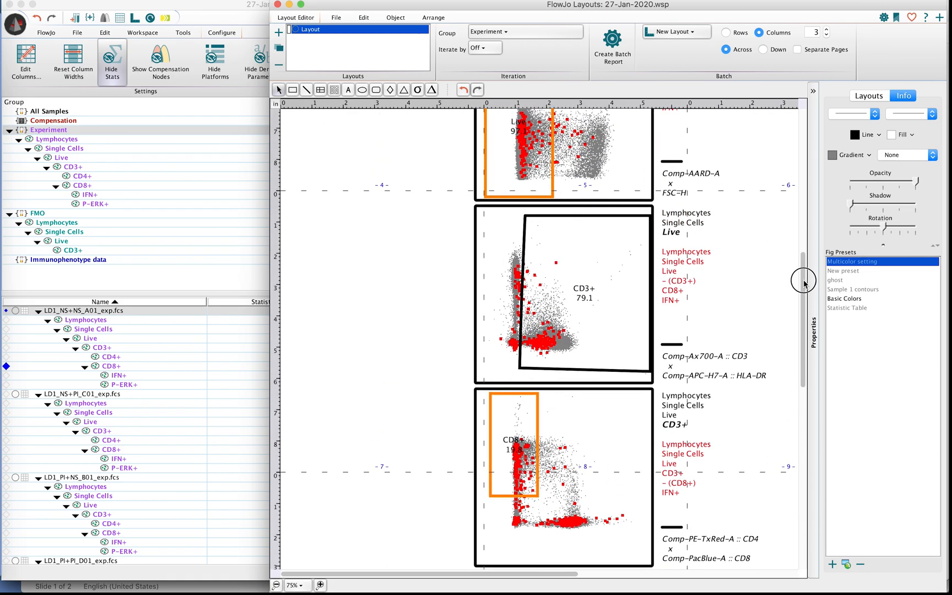
pyautogui.scroll(-3)
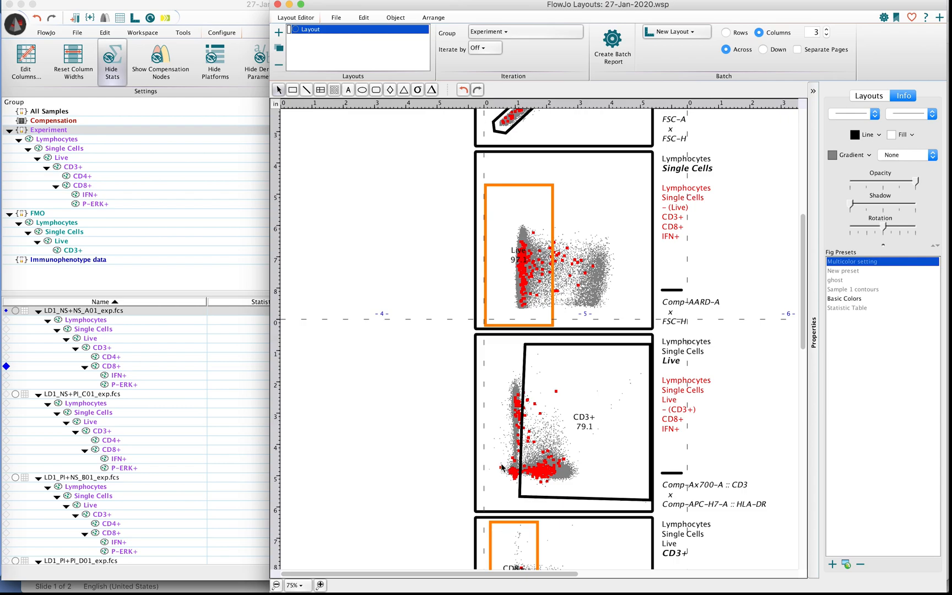